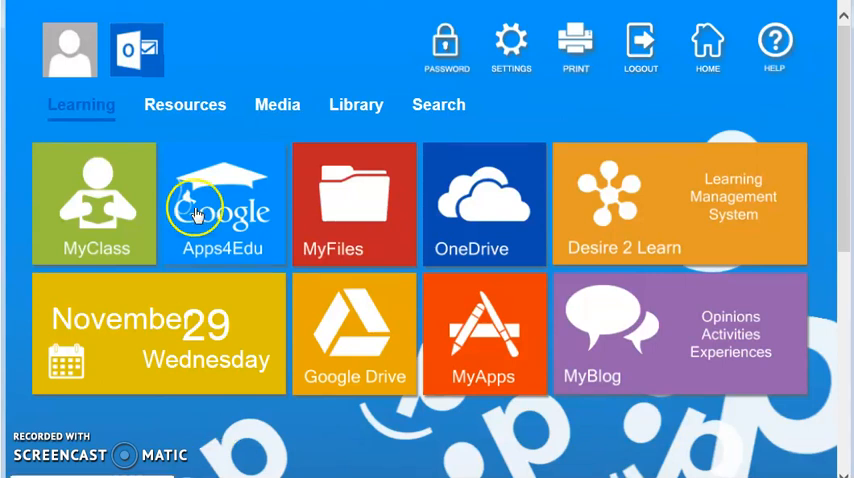
Launch myBlueprint from the school portal's Resources tab.
left_click(184, 104)
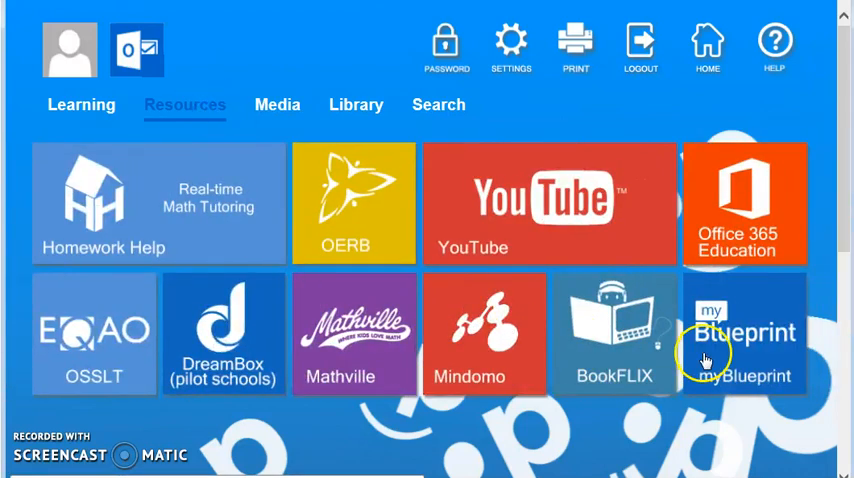
mouse_move(720, 420)
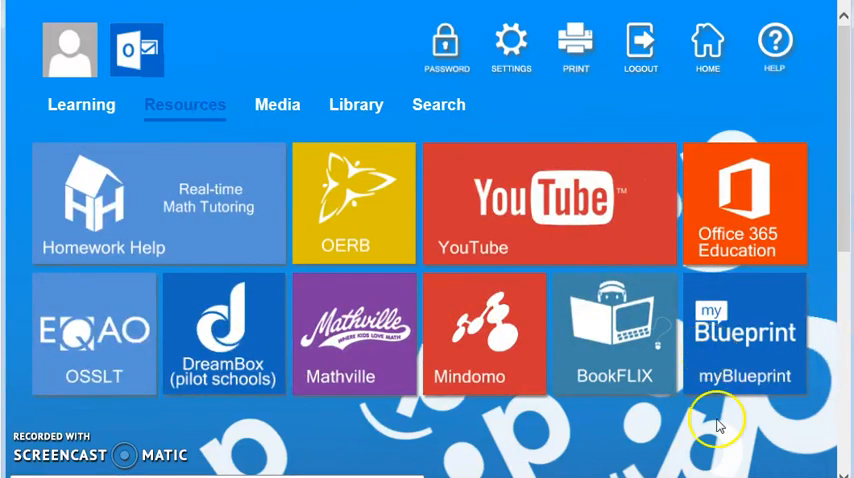
mouse_move(720, 425)
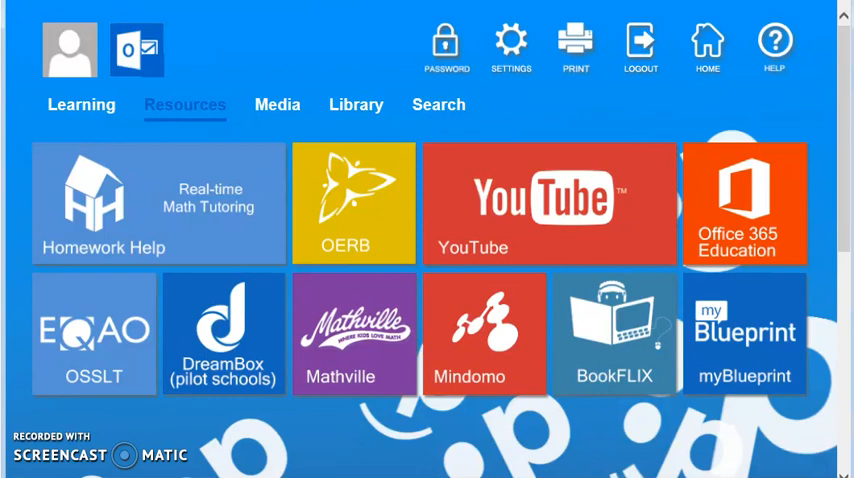
left_click(744, 334)
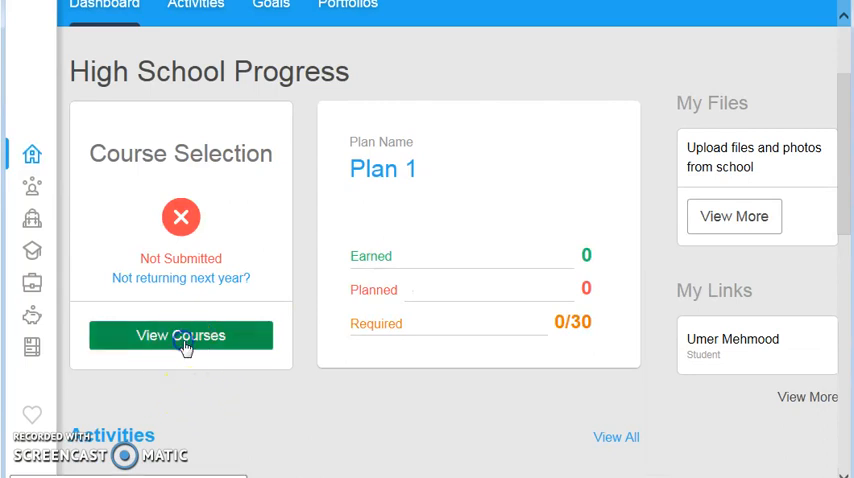
View Plan 1's courses and scroll the Grade 9–12 grid.
left_click(180, 335)
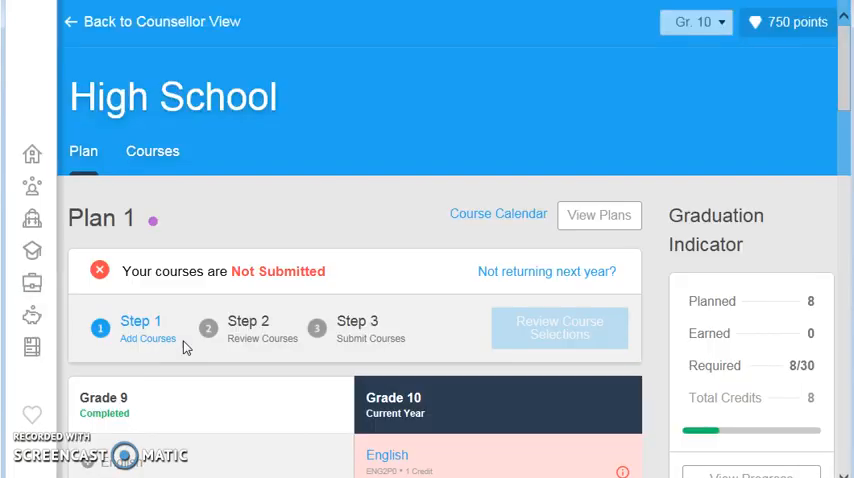
scroll("down", 3)
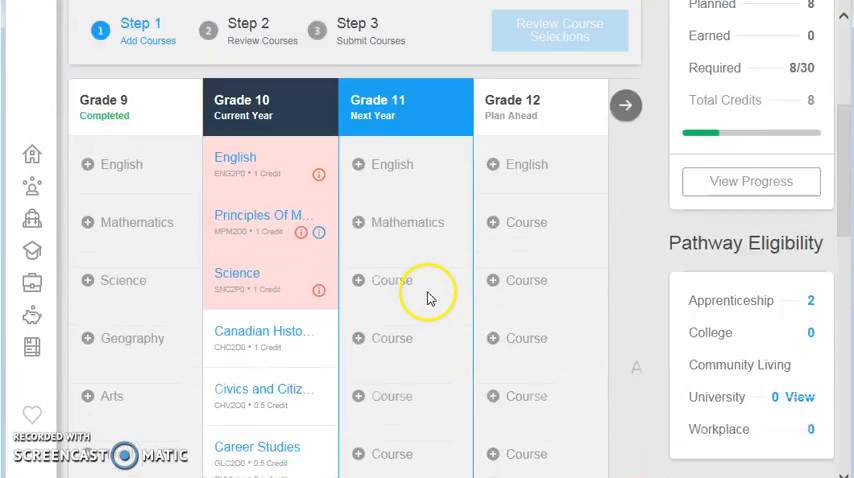
mouse_move(120, 338)
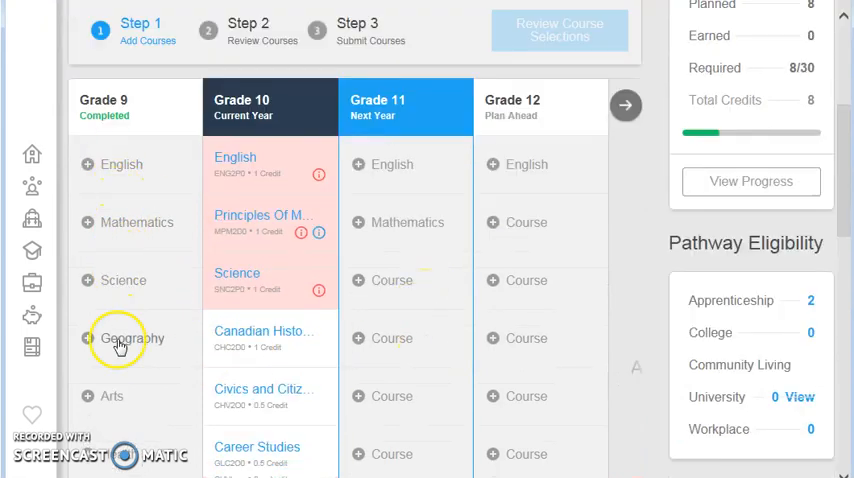
mouse_move(118, 343)
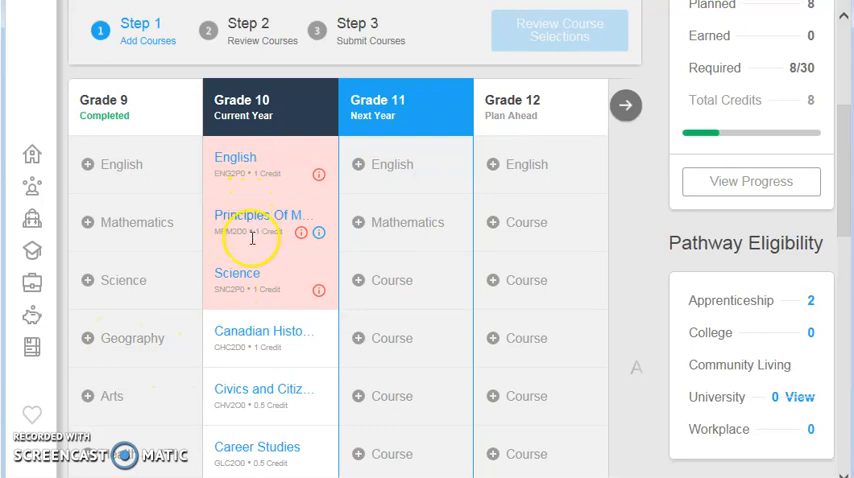
scroll("down", 3)
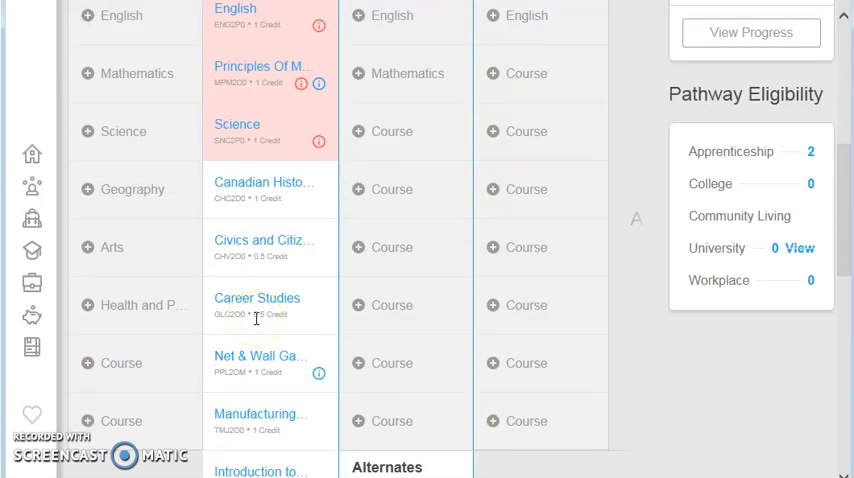
scroll("up", 3)
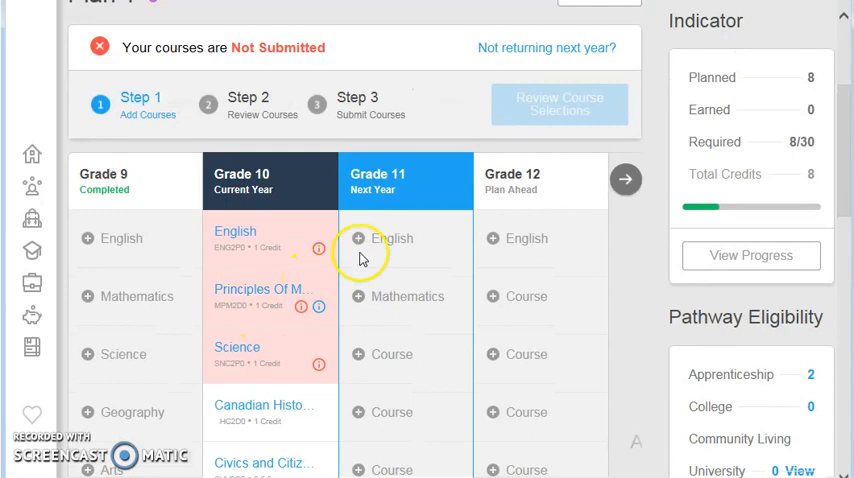
mouse_move(391, 243)
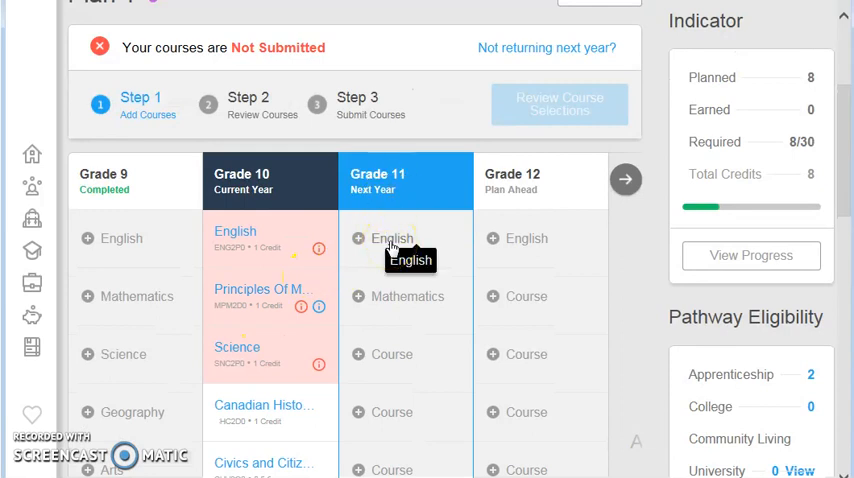
scroll("down", 3)
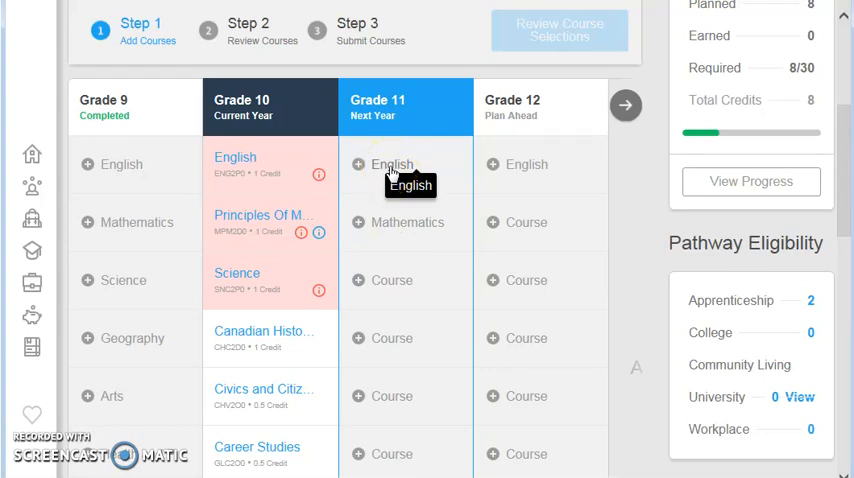
mouse_move(395, 222)
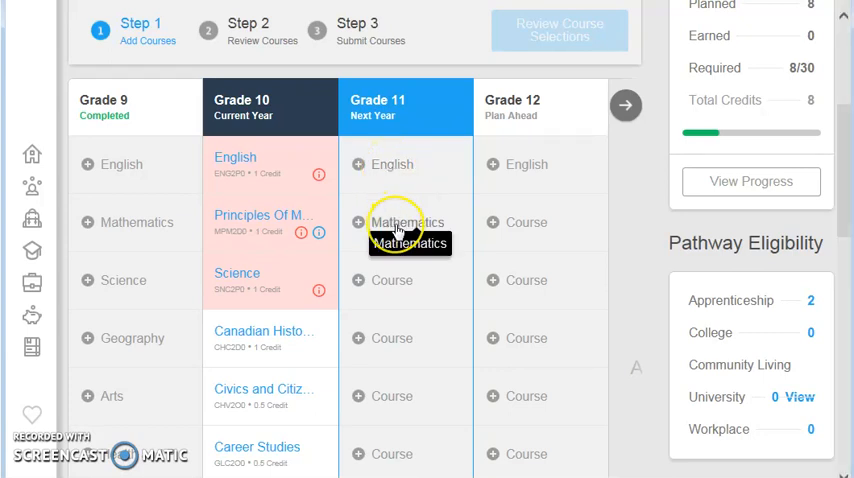
mouse_move(395, 275)
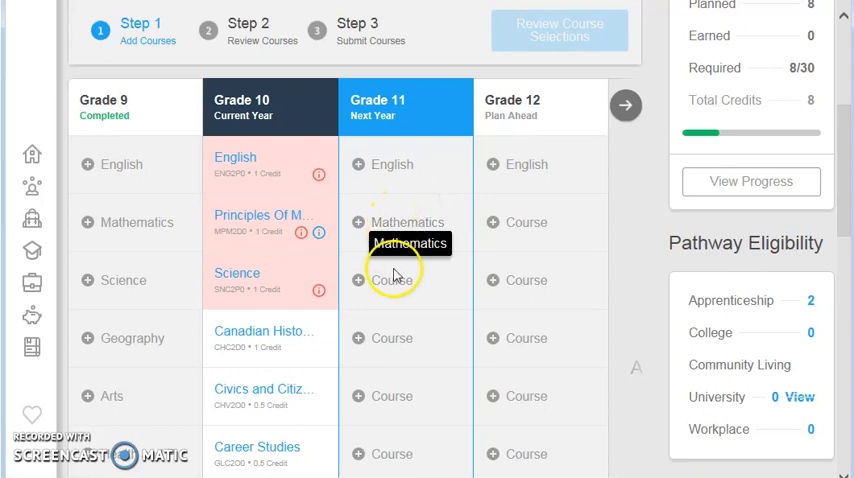
mouse_move(393, 279)
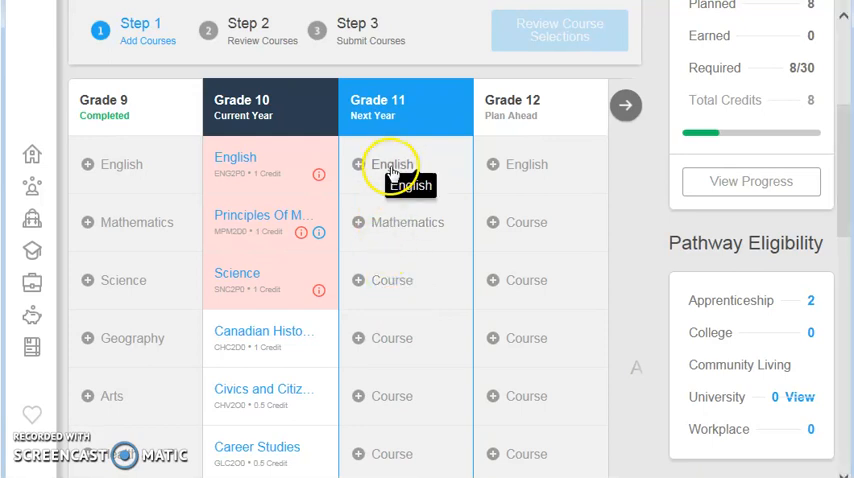
Add NBE3U0 Contemporary Aboriginal Voices to the Grade 11 English slot as Planned.
left_click(378, 164)
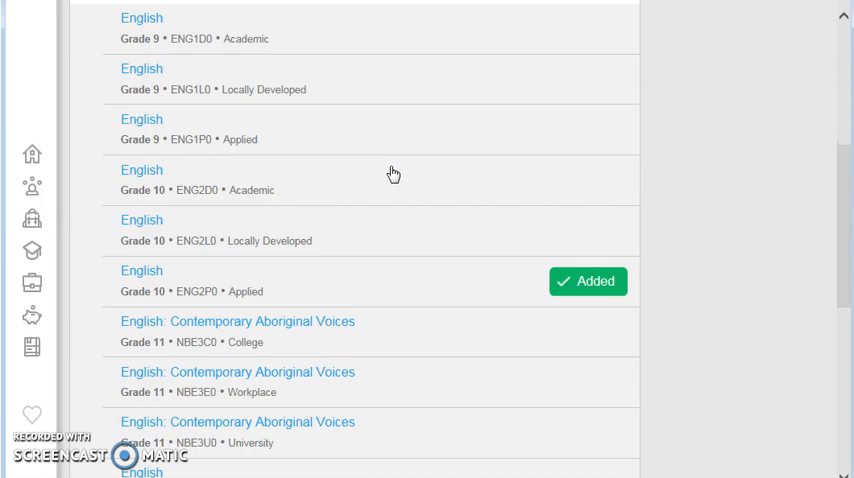
scroll("down", 3)
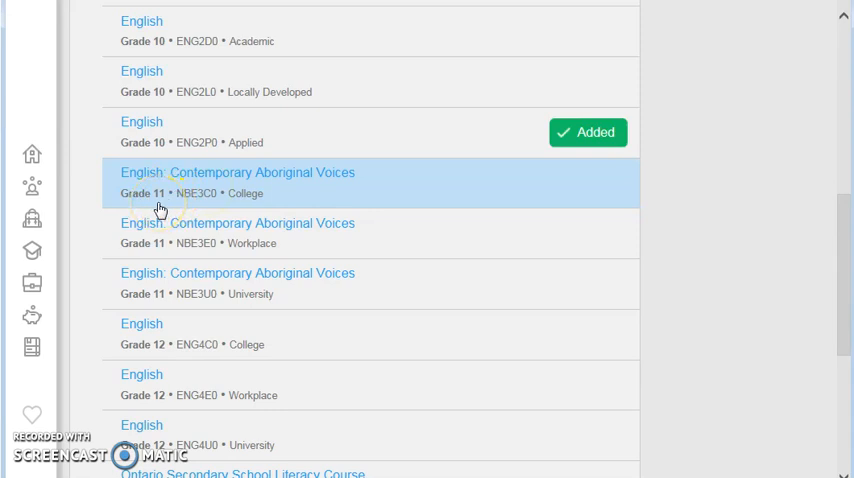
mouse_move(244, 204)
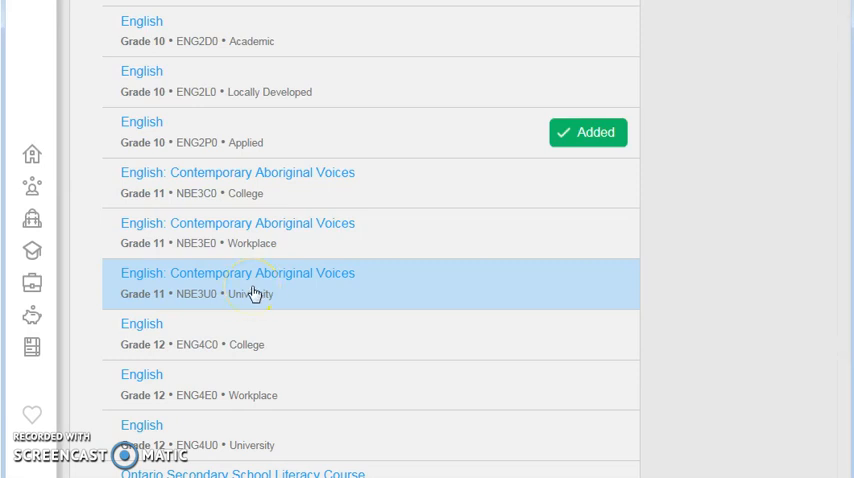
left_click(237, 283)
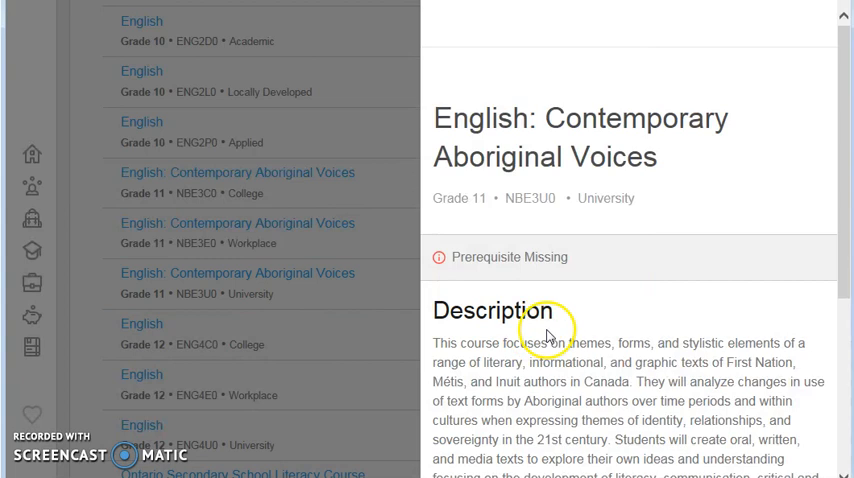
scroll("down", 3)
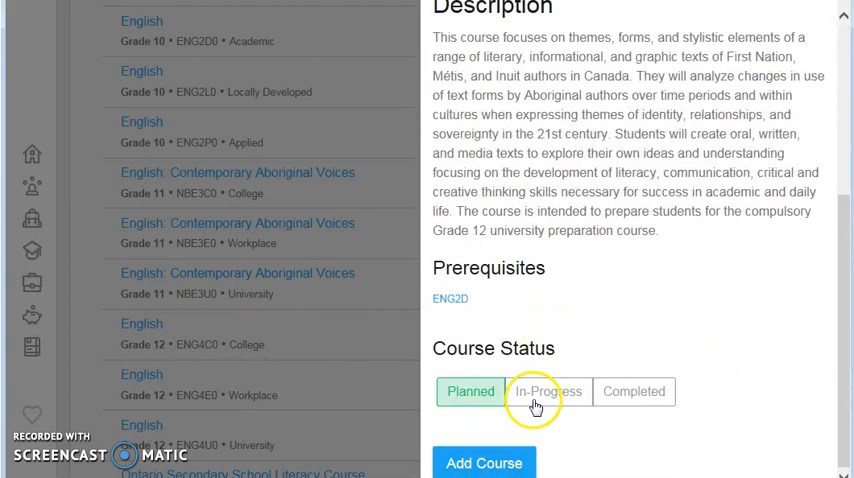
mouse_move(489, 462)
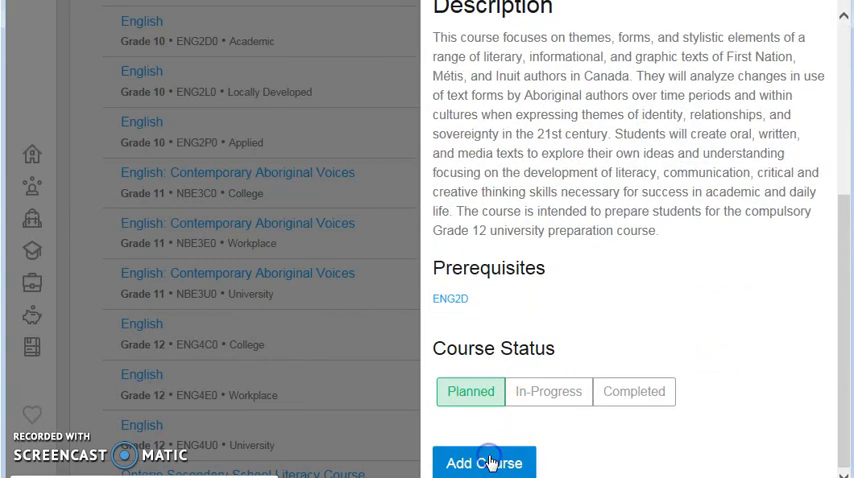
left_click(484, 462)
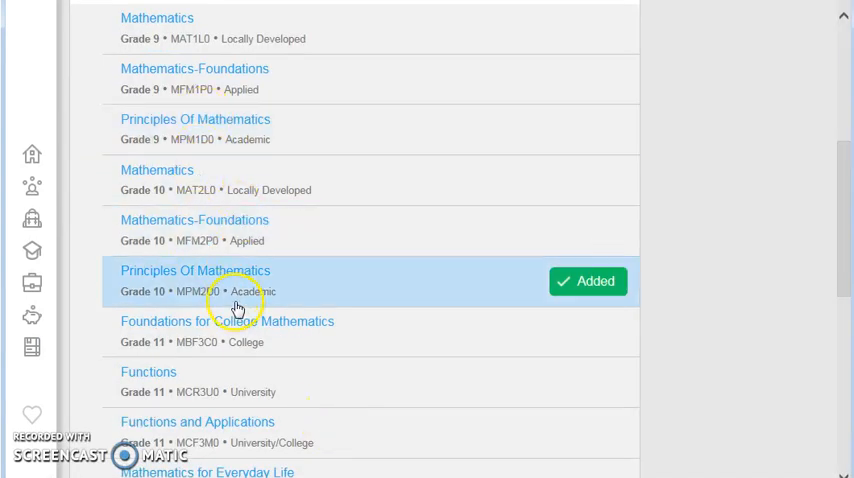
Browse Grade 11 math options, then show the course catalogue by discipline.
scroll("down", 3)
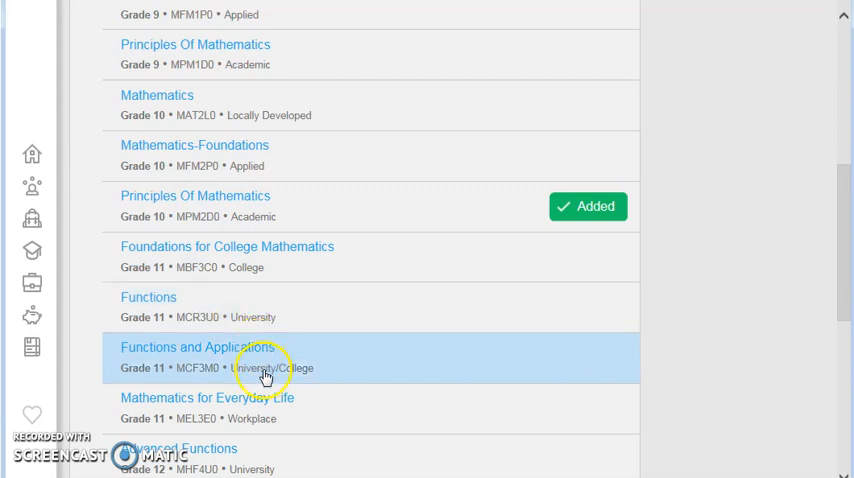
mouse_move(266, 383)
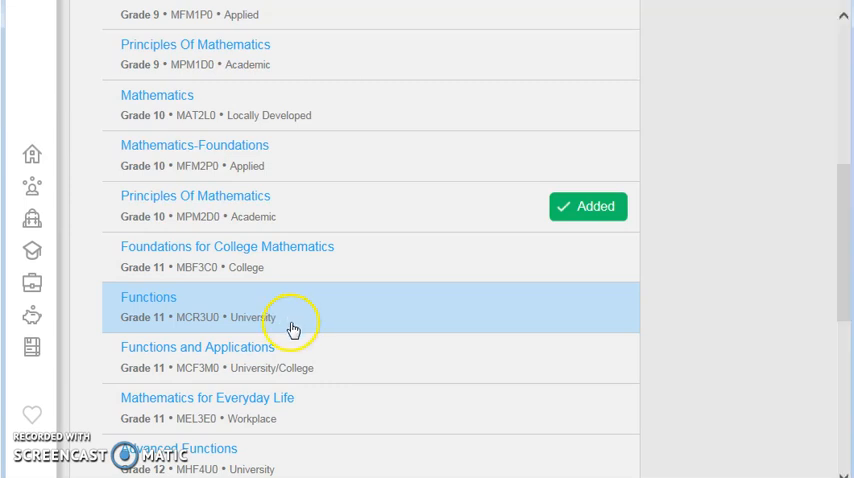
mouse_move(291, 328)
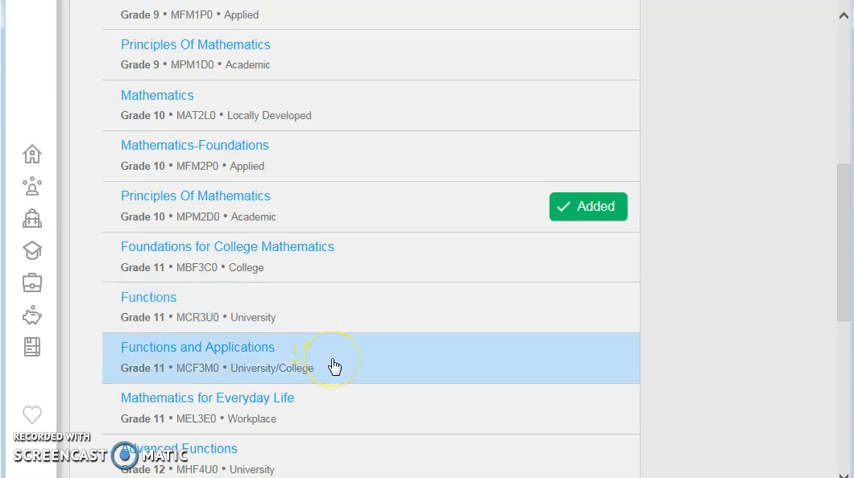
mouse_move(334, 365)
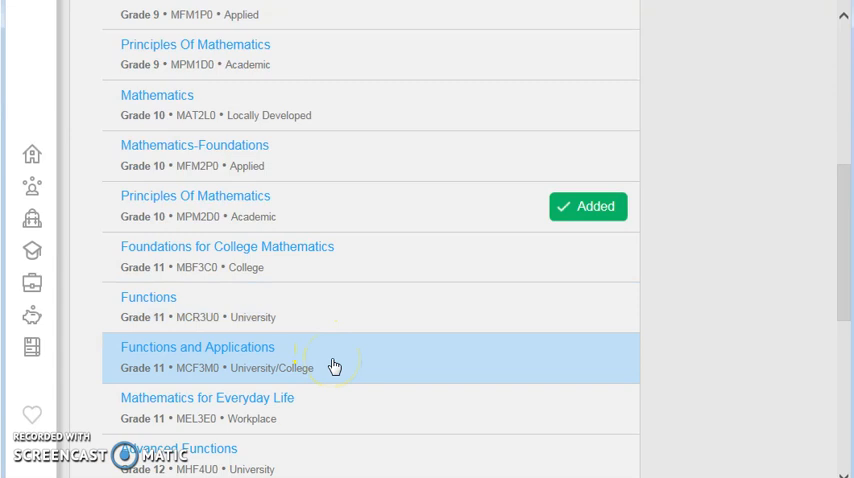
mouse_move(225, 388)
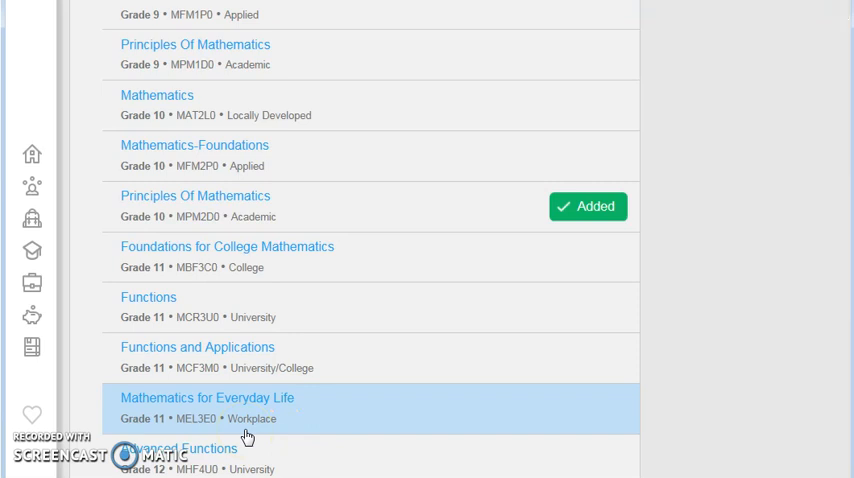
mouse_move(308, 428)
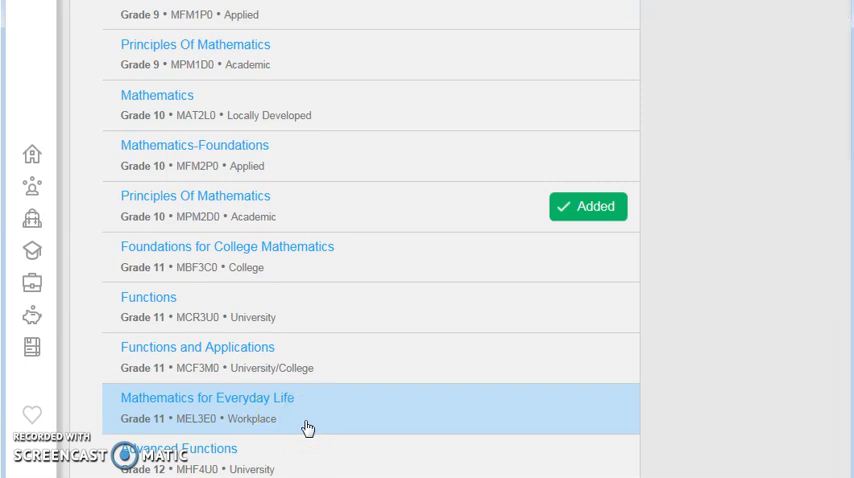
left_click(207, 407)
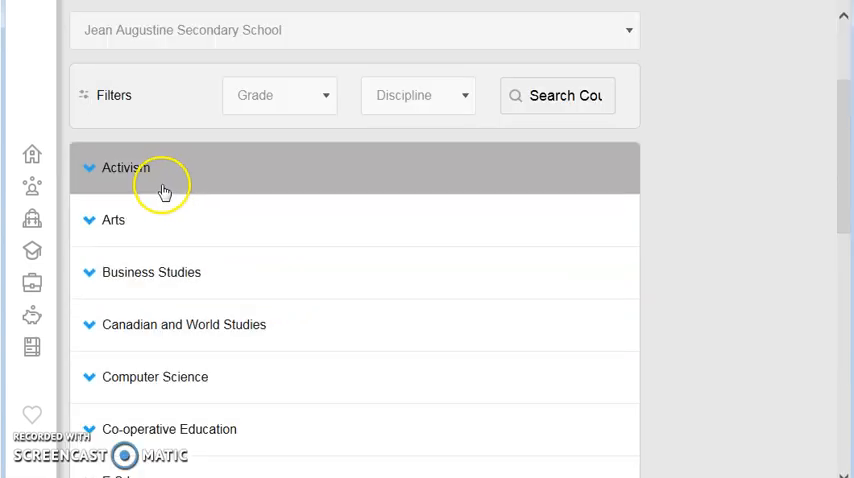
Add the Gr. 11 Activism Project (IDC3O0) from the Activism discipline as Planned.
left_click(122, 167)
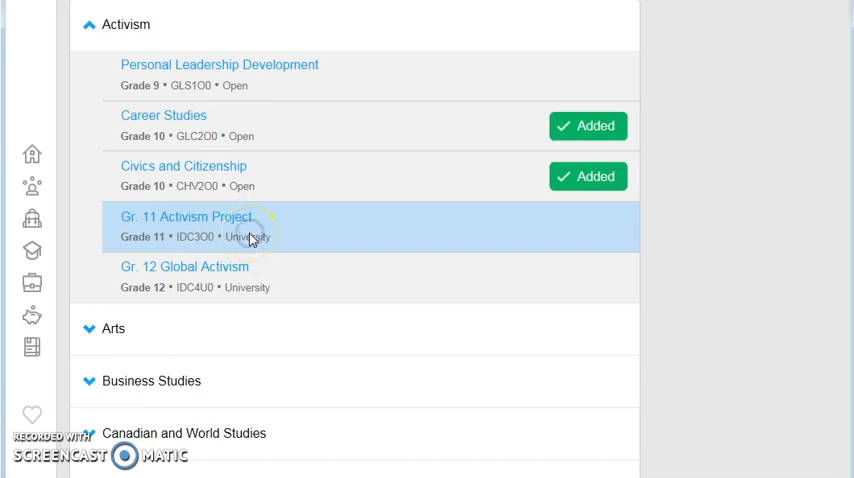
left_click(186, 217)
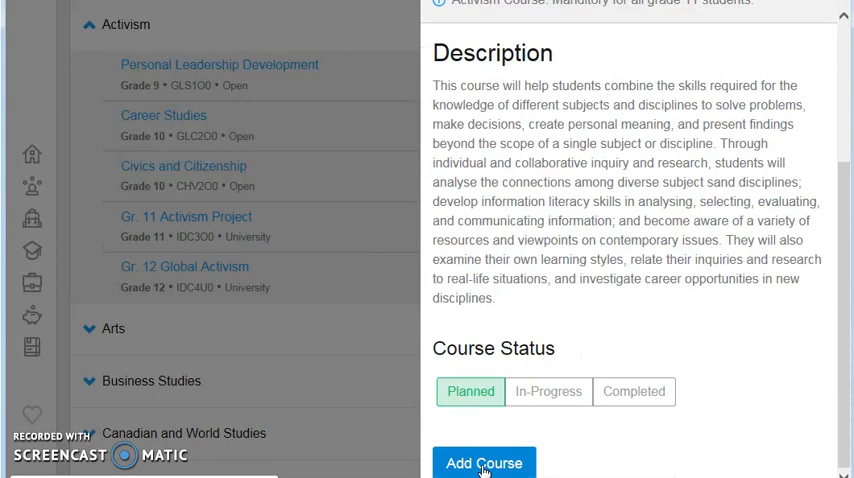
left_click(485, 463)
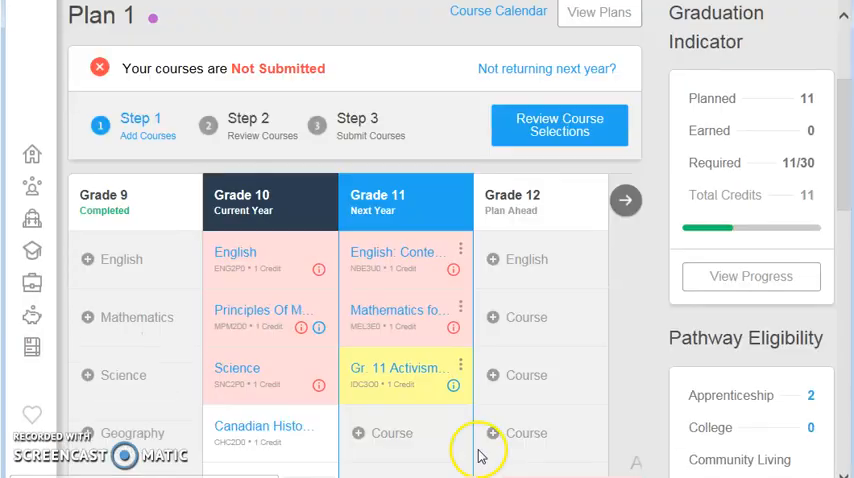
scroll("down", 3)
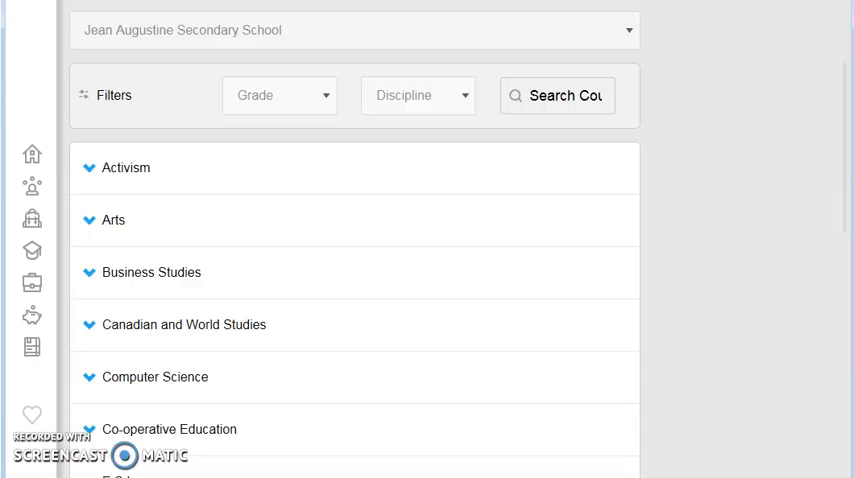
scroll("down", 3)
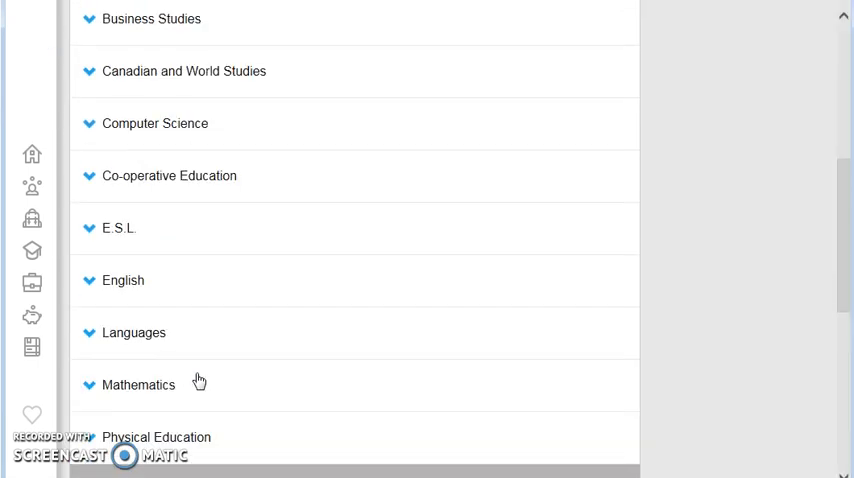
scroll("up", 3)
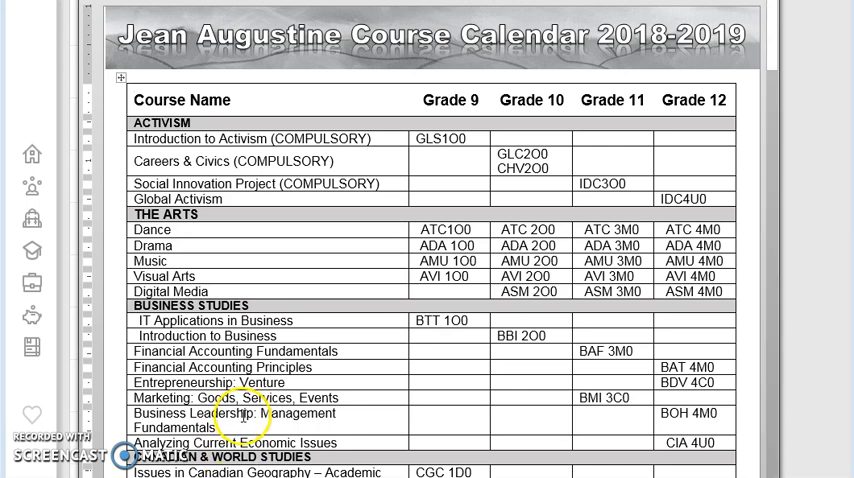
mouse_move(351, 307)
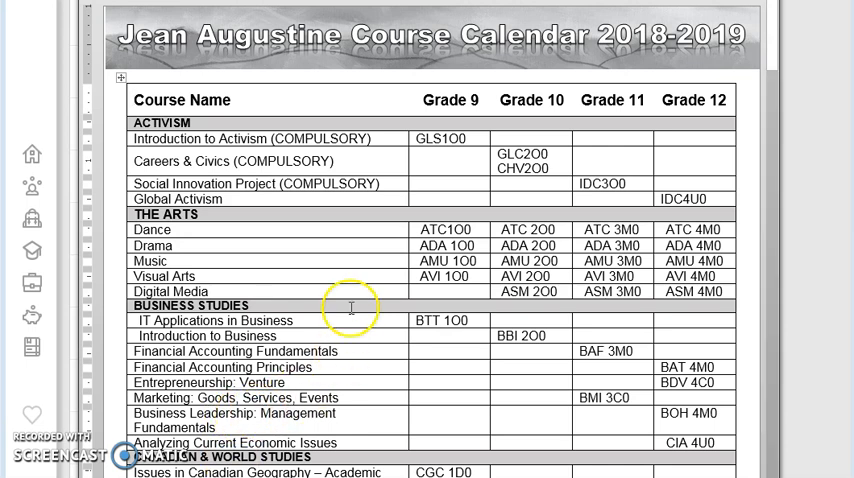
mouse_move(265, 297)
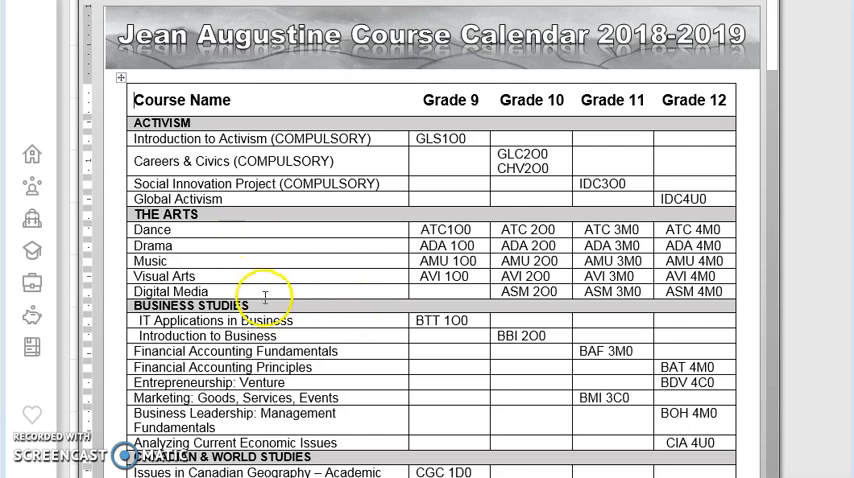
mouse_move(585, 140)
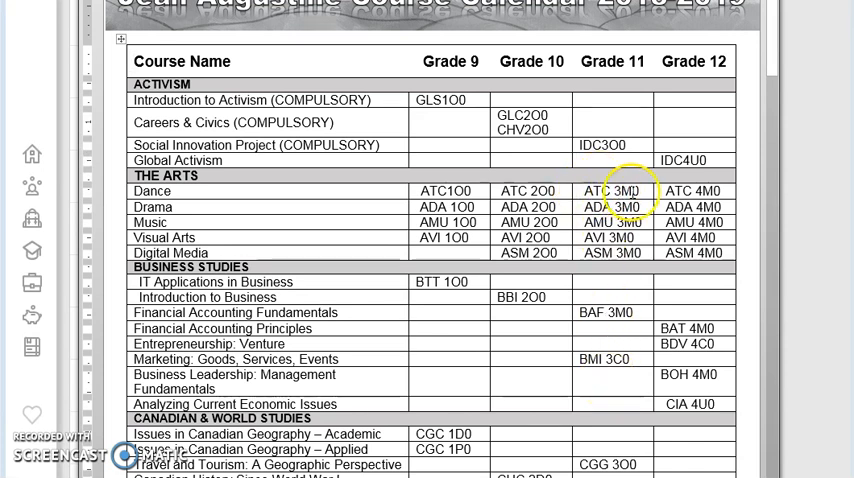
mouse_move(183, 198)
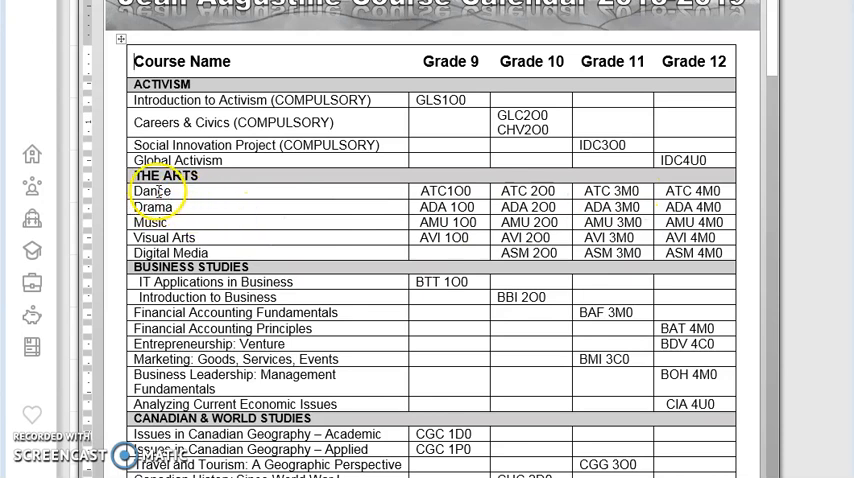
mouse_move(591, 190)
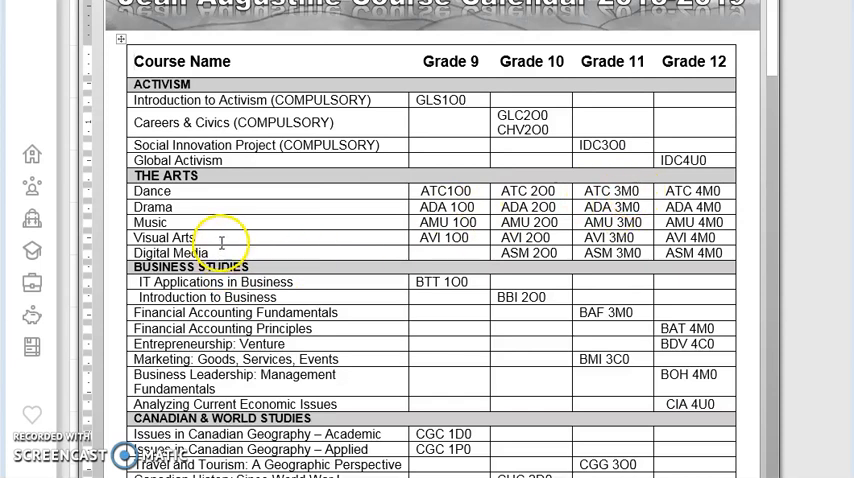
mouse_move(213, 192)
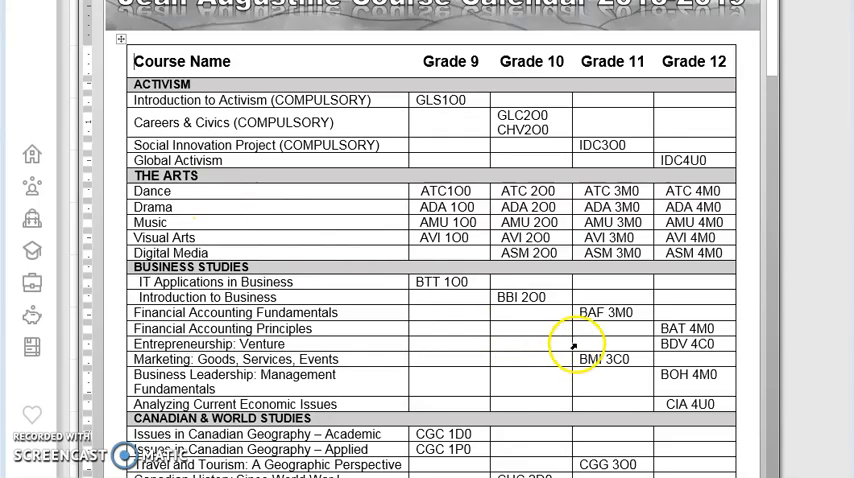
Scroll through the Jean Augustine Course Calendar PDF reviewing course codes.
scroll("down", 3)
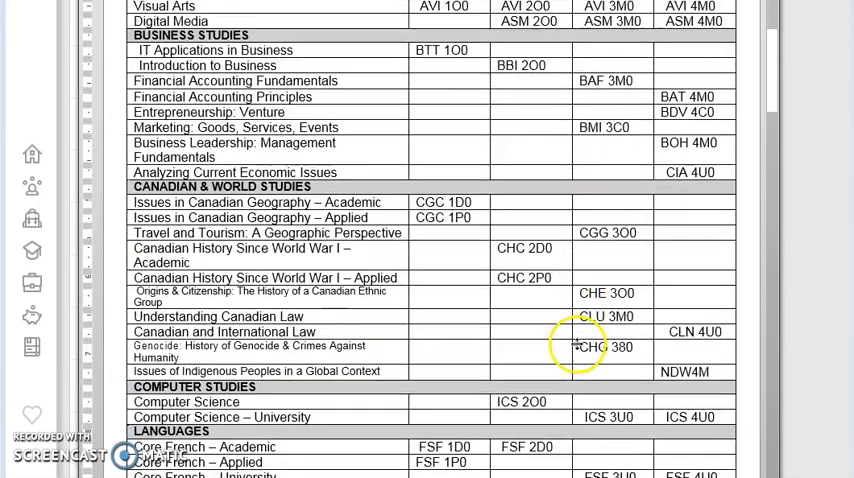
scroll("down", 3)
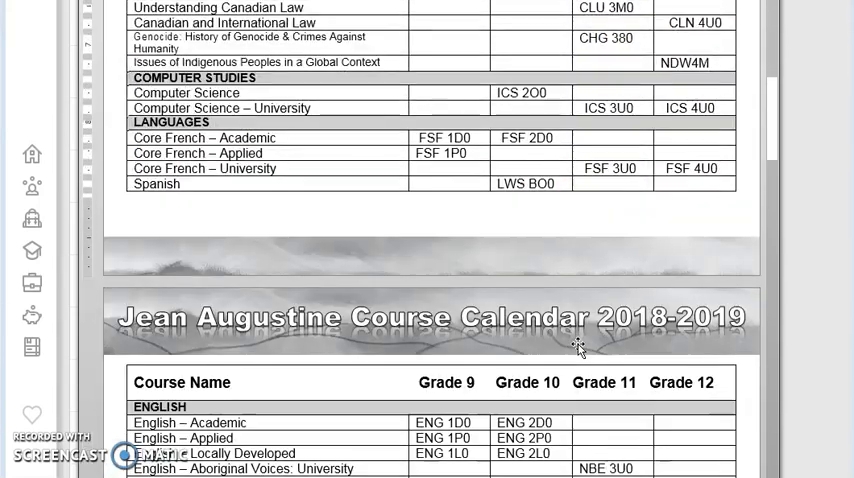
scroll("down", 3)
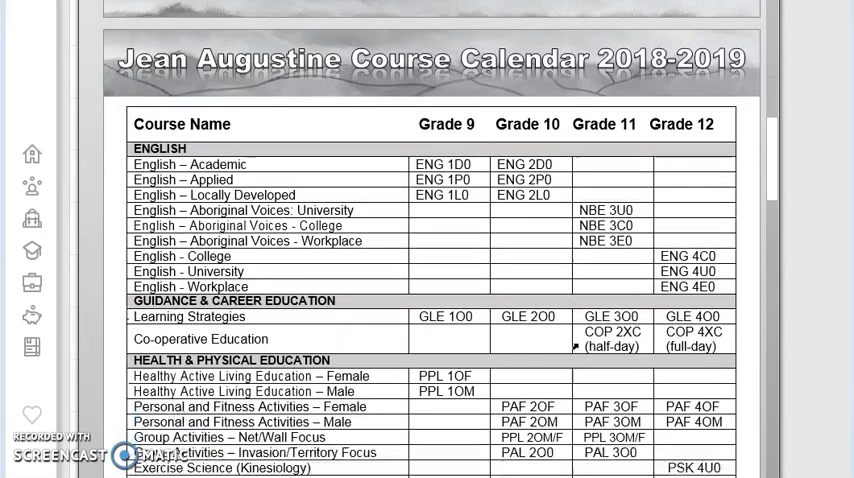
scroll("down", 3)
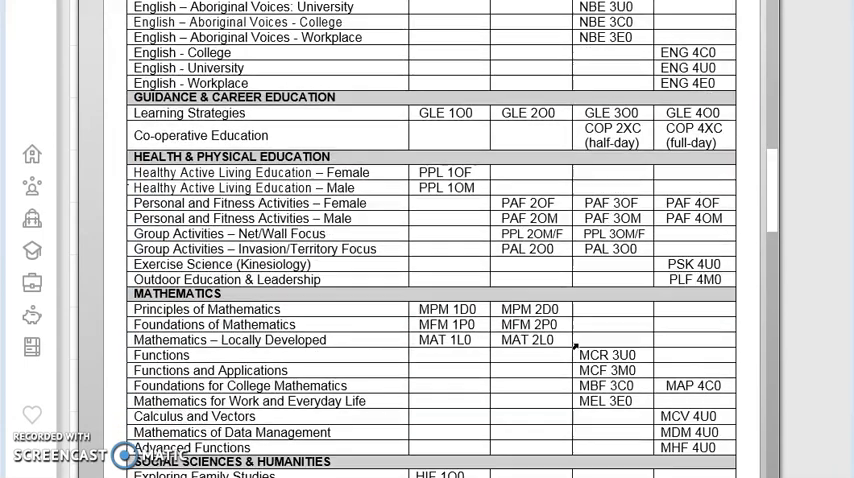
scroll("down", 3)
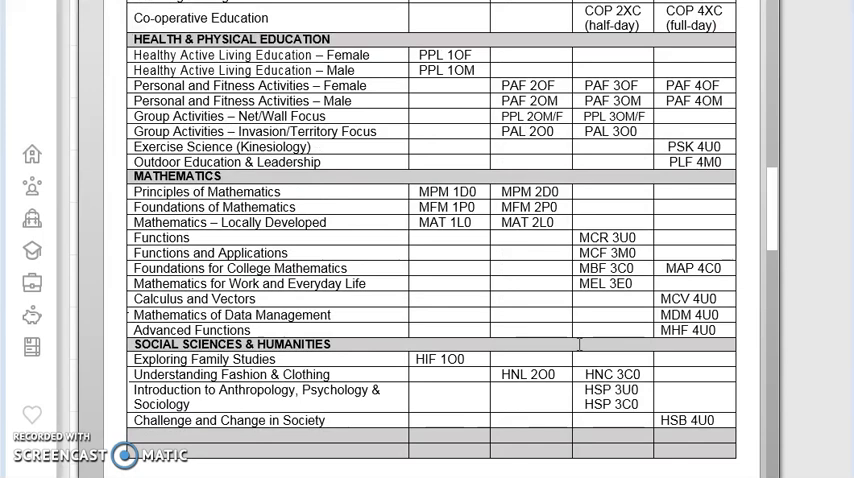
scroll("down", 3)
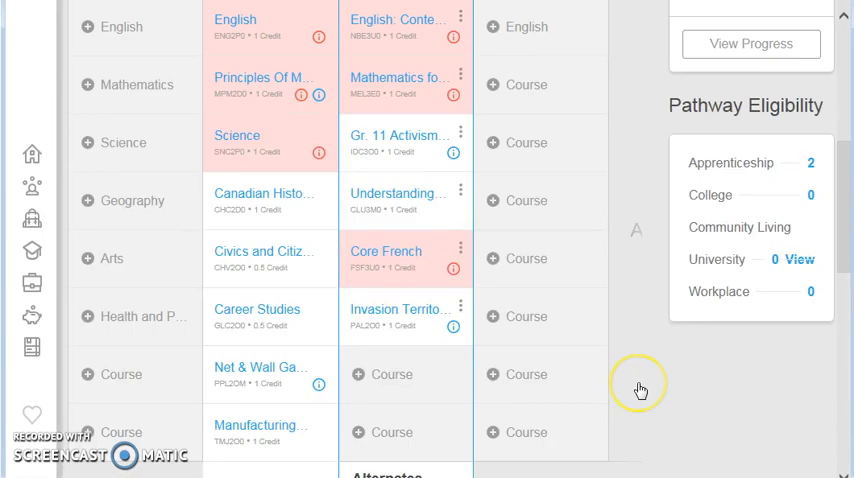
mouse_move(640, 389)
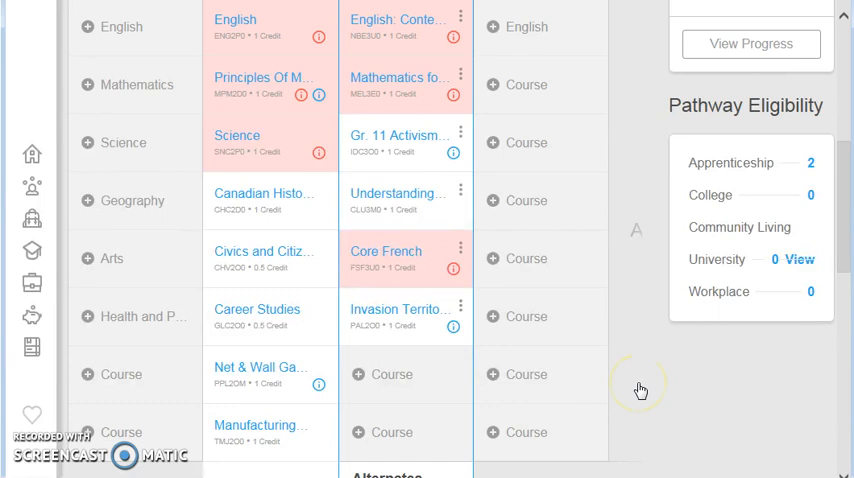
mouse_move(535, 423)
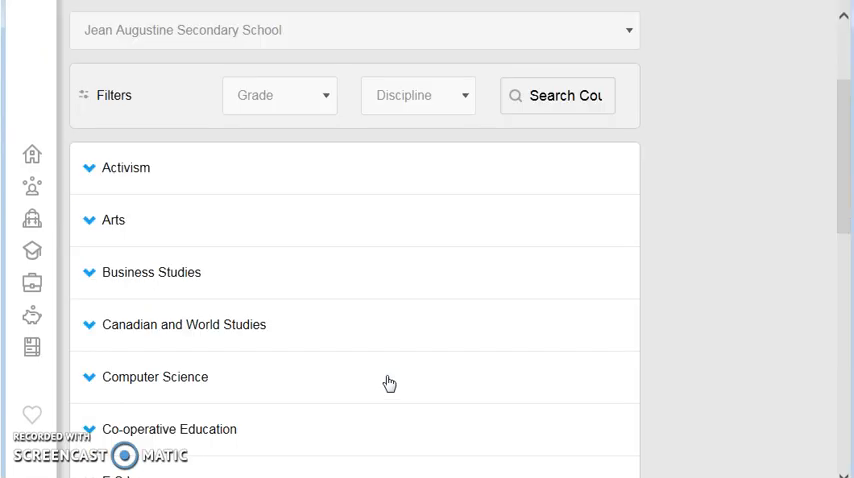
Add Half Day CO-OP (COP2XC, 2 credits) from Co-operative Education to Grade 11.
scroll("down", 3)
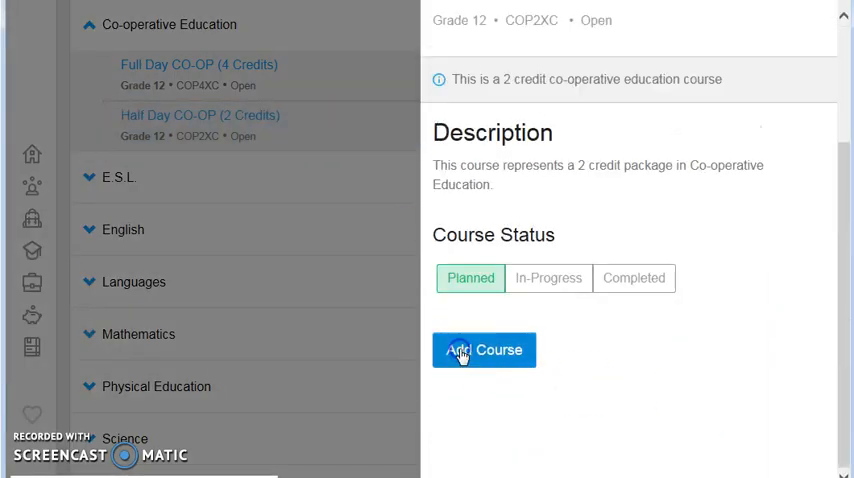
left_click(484, 350)
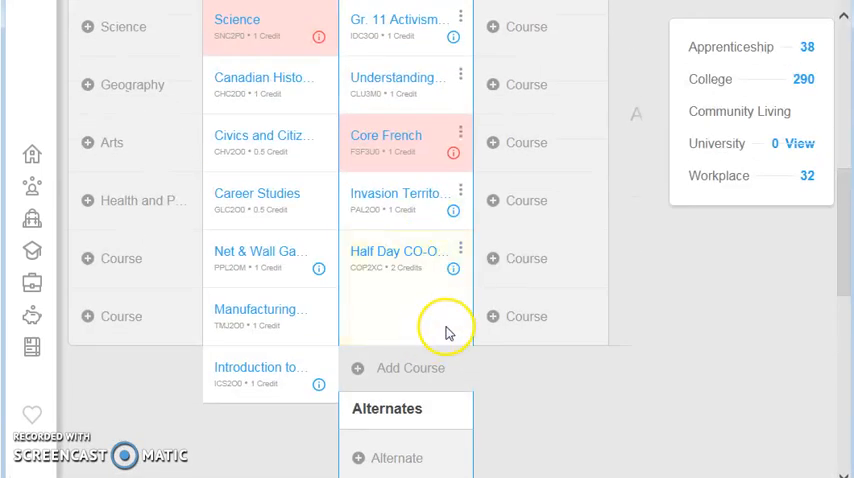
scroll("up", 3)
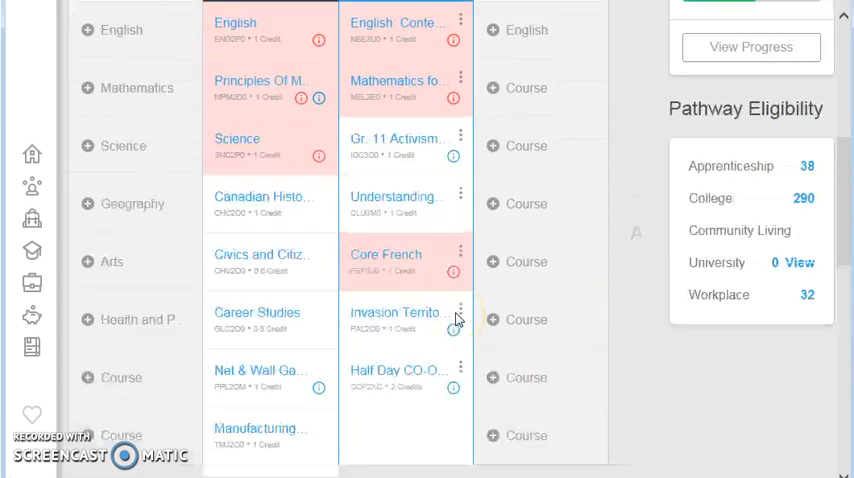
scroll("down", 3)
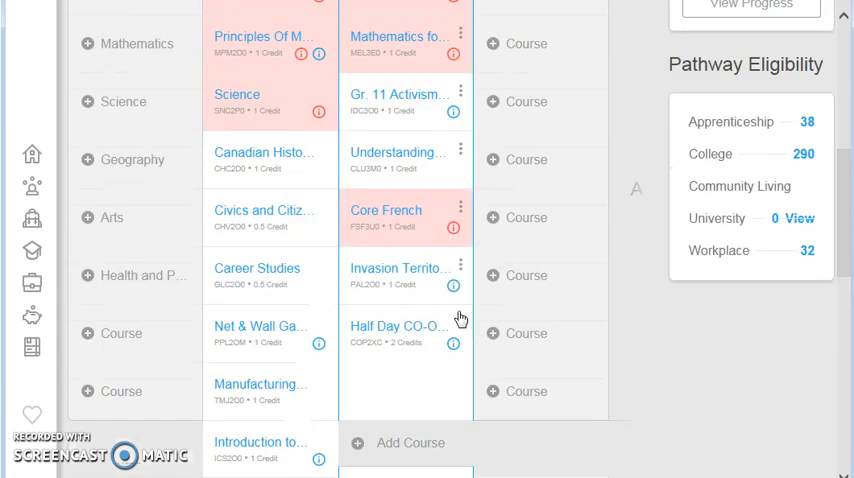
scroll("up", 3)
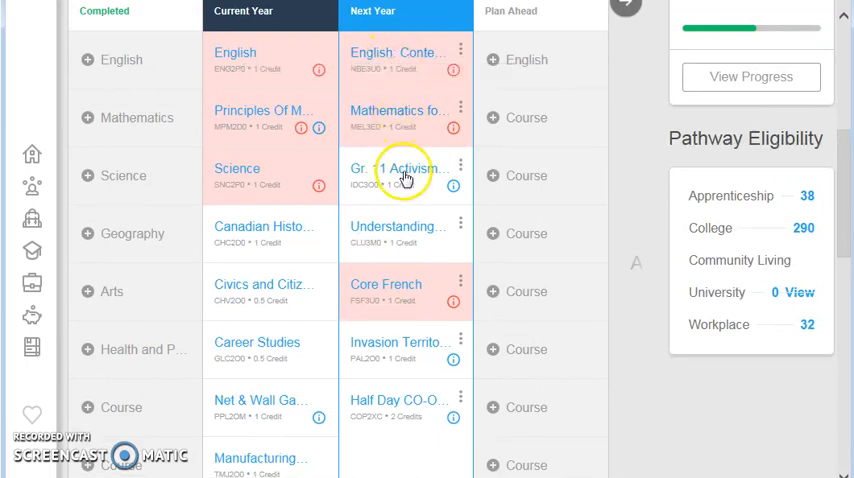
mouse_move(403, 232)
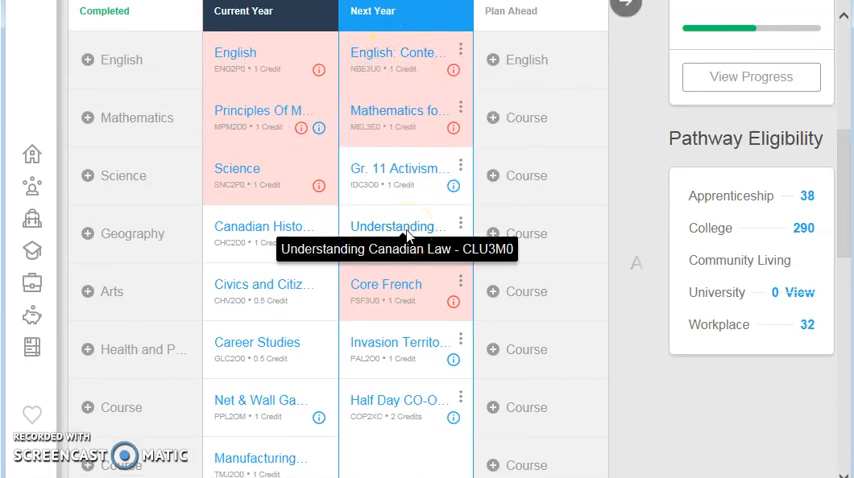
scroll("down", 3)
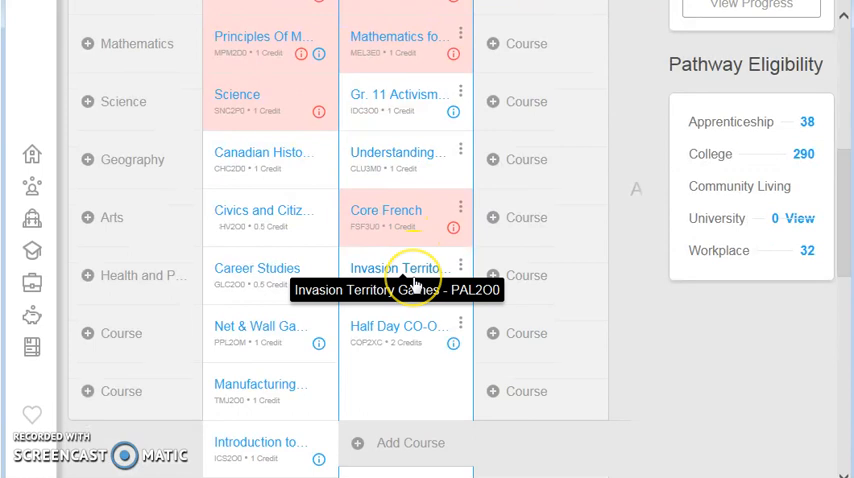
mouse_move(415, 333)
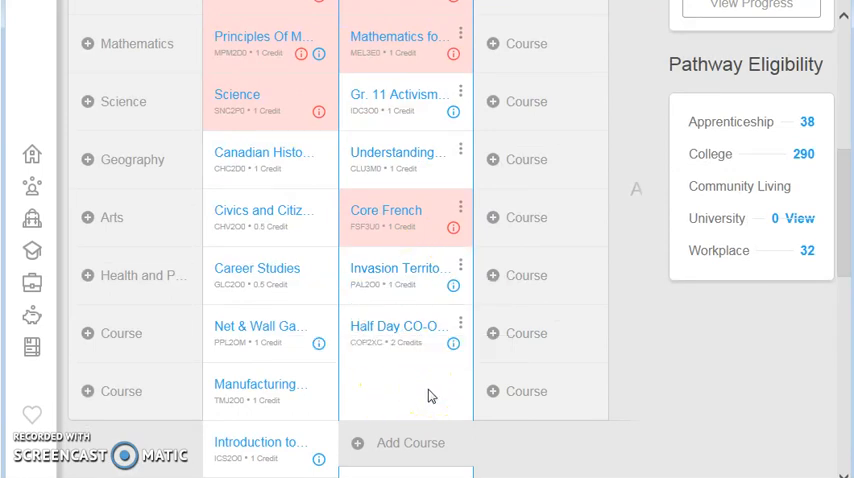
mouse_move(407, 394)
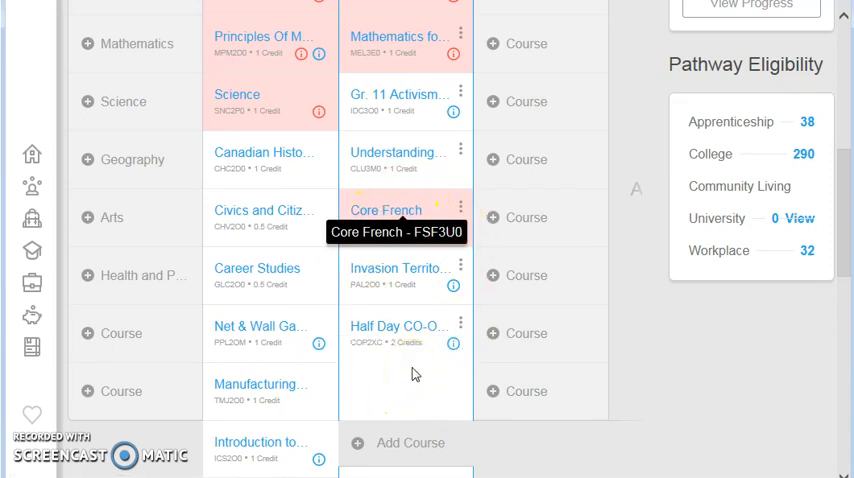
scroll("up", 3)
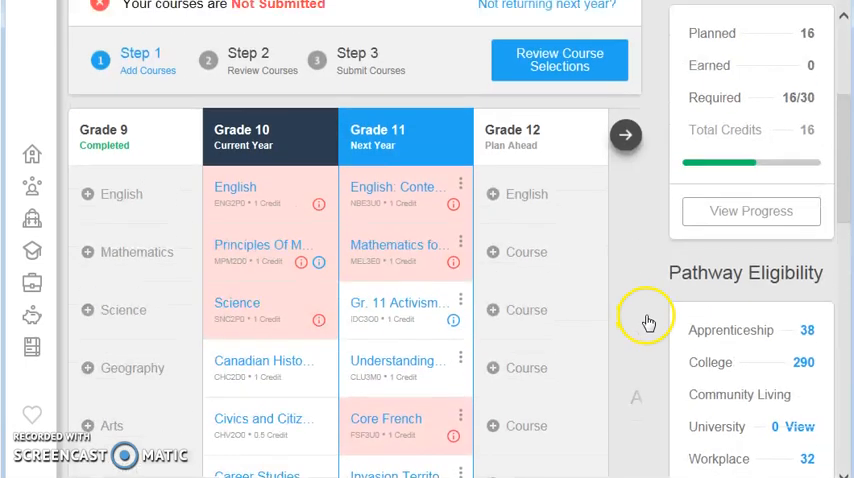
Review course selections, accept the prerequisite alert, and scroll the flagged course list.
scroll("up", 3)
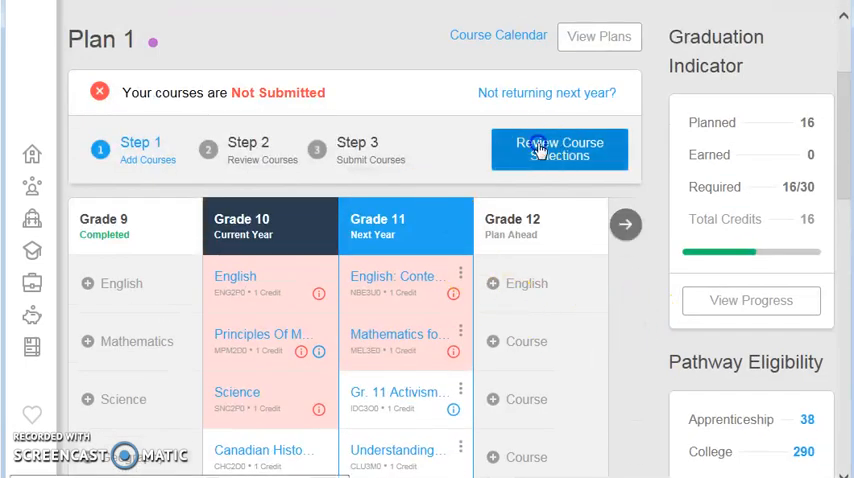
left_click(559, 149)
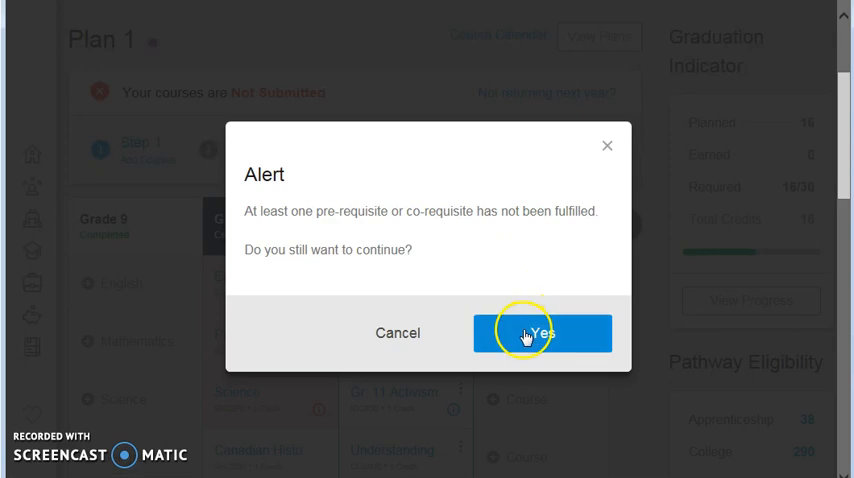
left_click(543, 333)
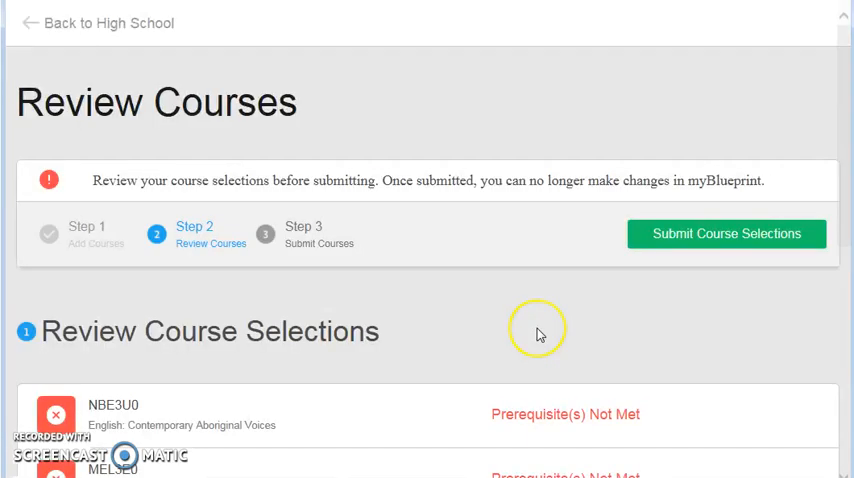
scroll("down", 3)
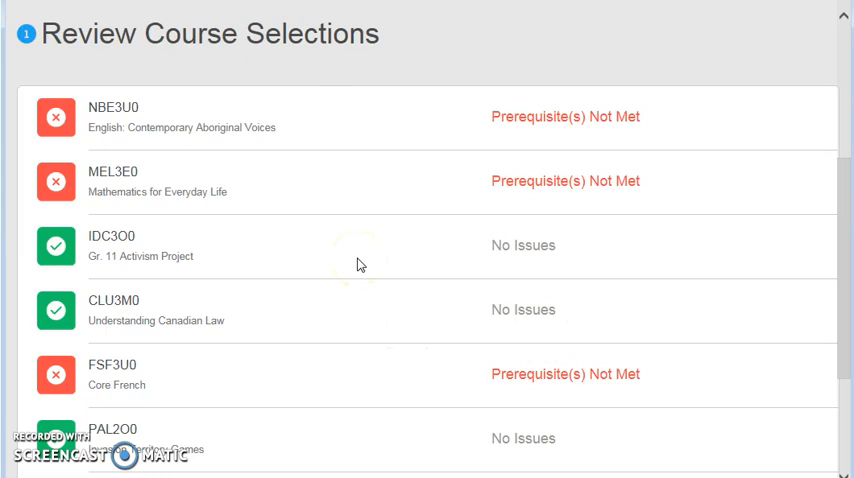
mouse_move(501, 204)
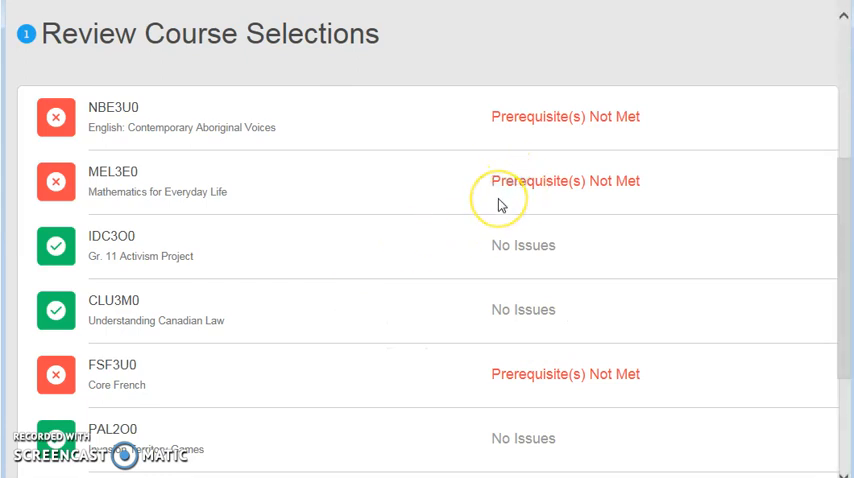
mouse_move(502, 204)
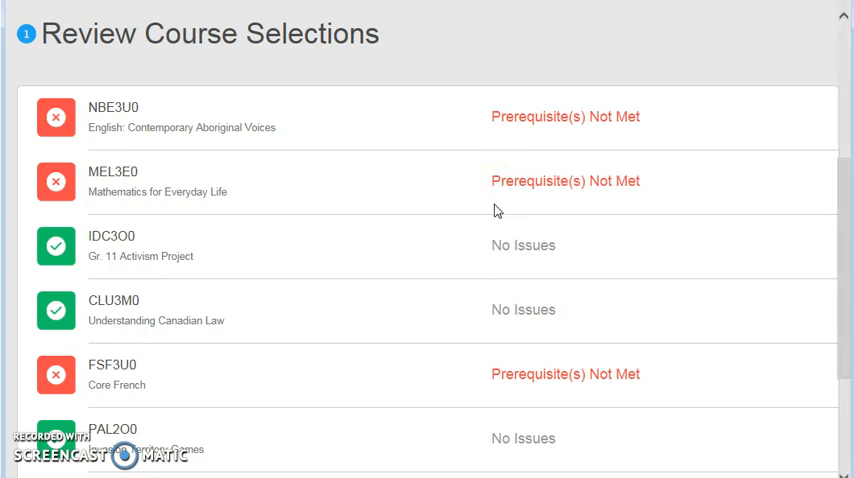
mouse_move(294, 131)
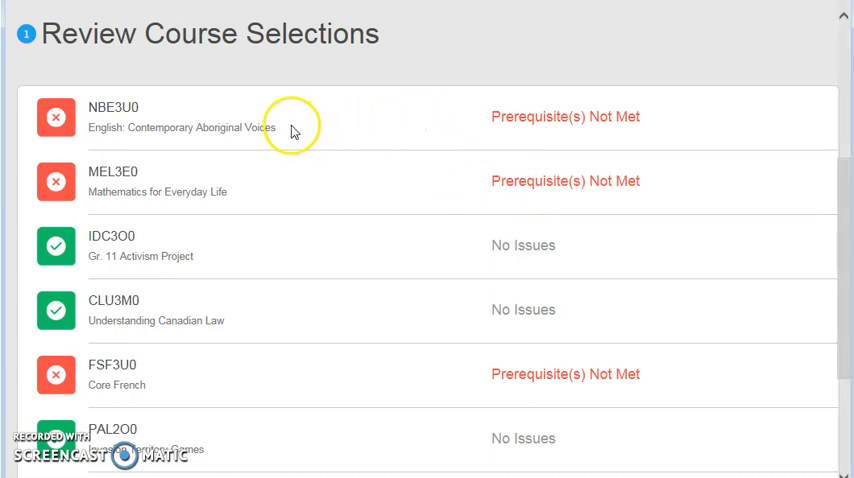
mouse_move(293, 132)
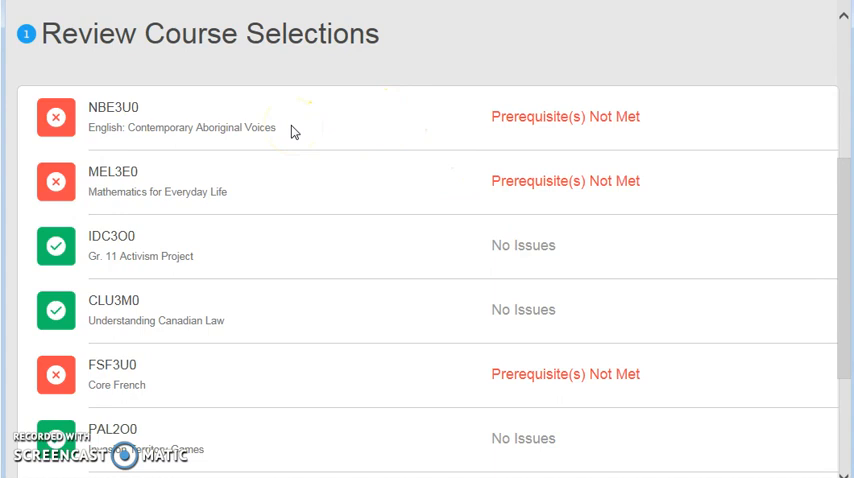
mouse_move(403, 191)
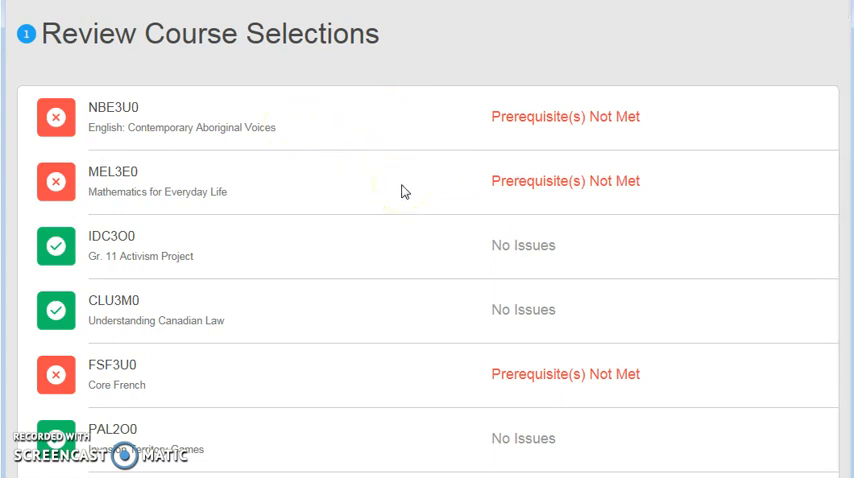
mouse_move(390, 323)
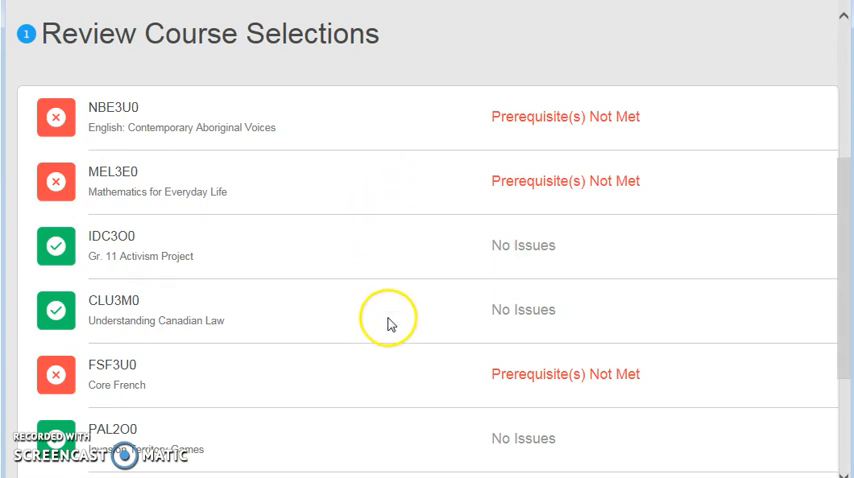
scroll("down", 3)
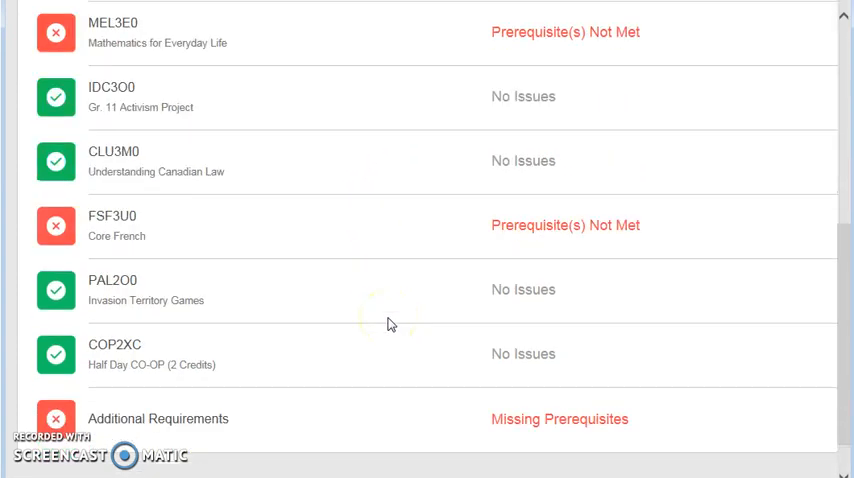
mouse_move(407, 240)
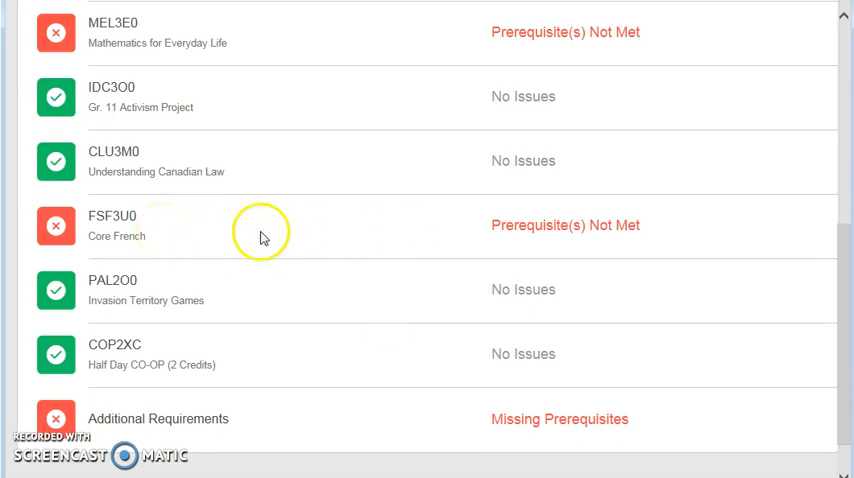
scroll("up", 3)
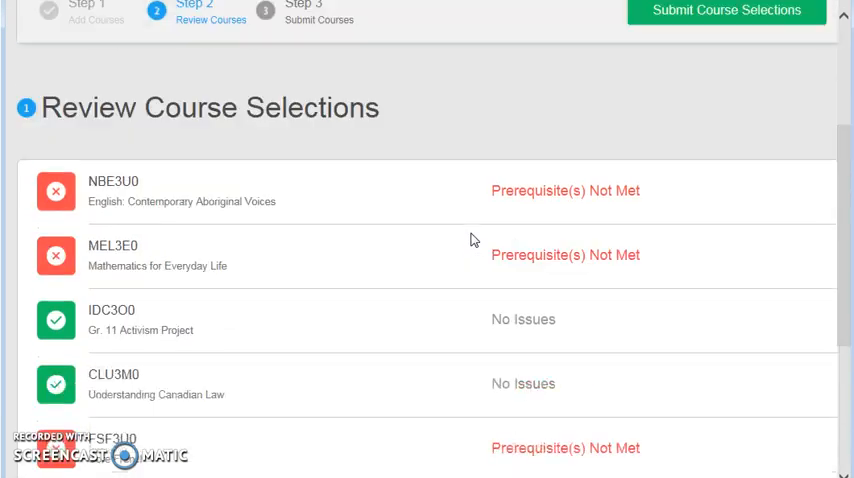
scroll("up", 3)
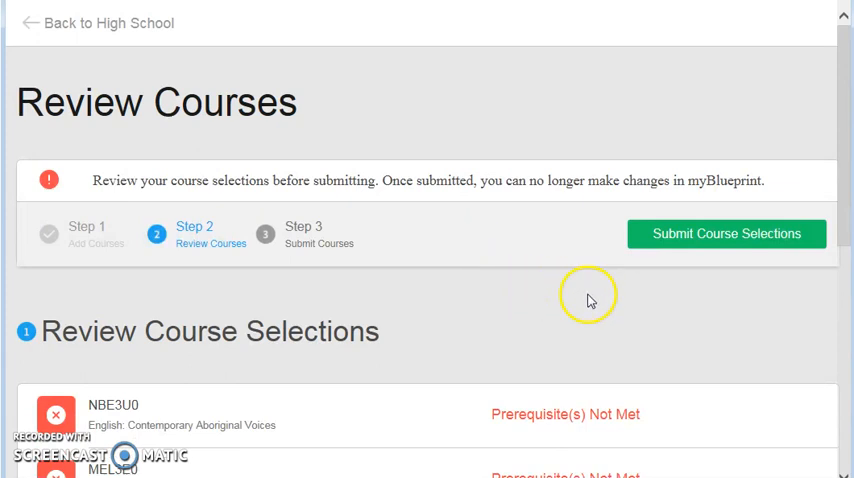
mouse_move(120, 23)
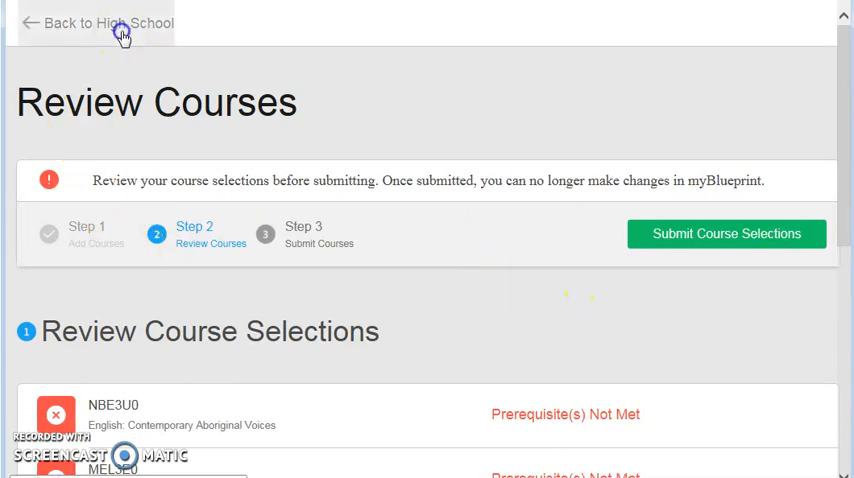
Change Core French to Business Studies' Marketing: Goods, Services, Events (BMI3C0).
left_click(97, 22)
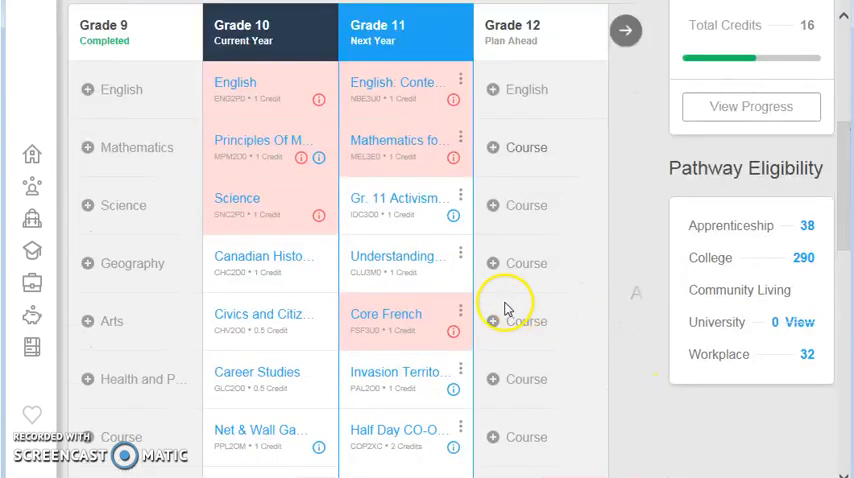
left_click(459, 311)
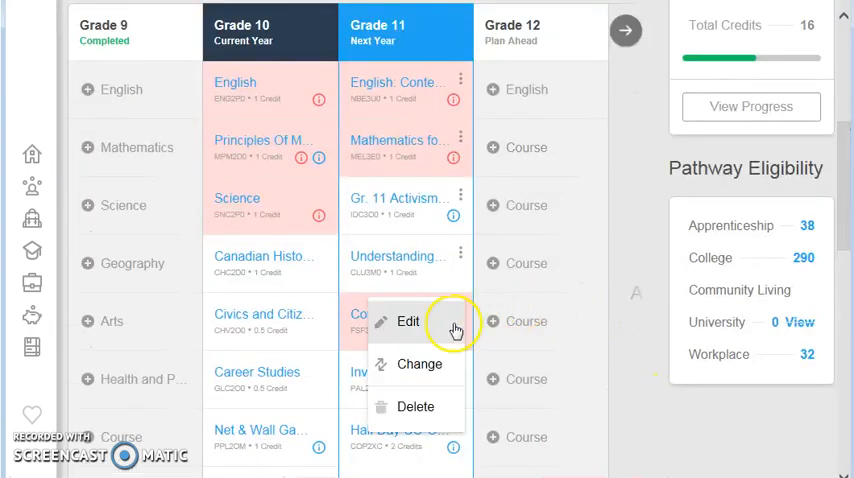
left_click(407, 321)
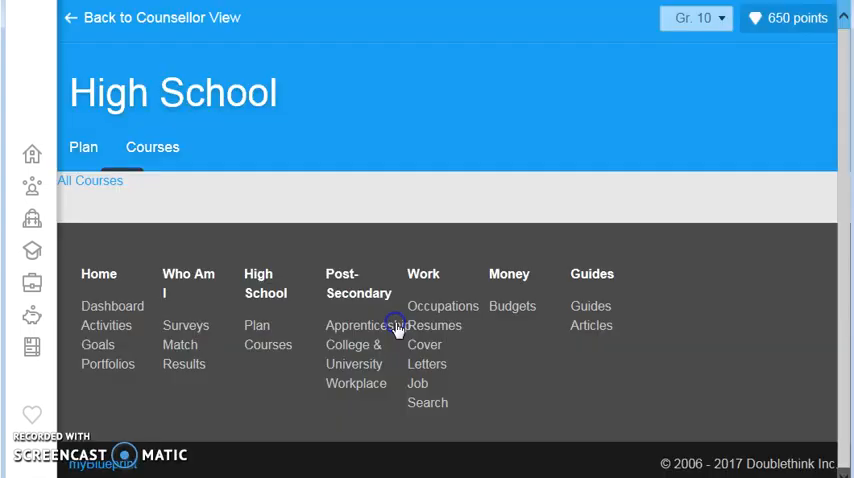
left_click(268, 344)
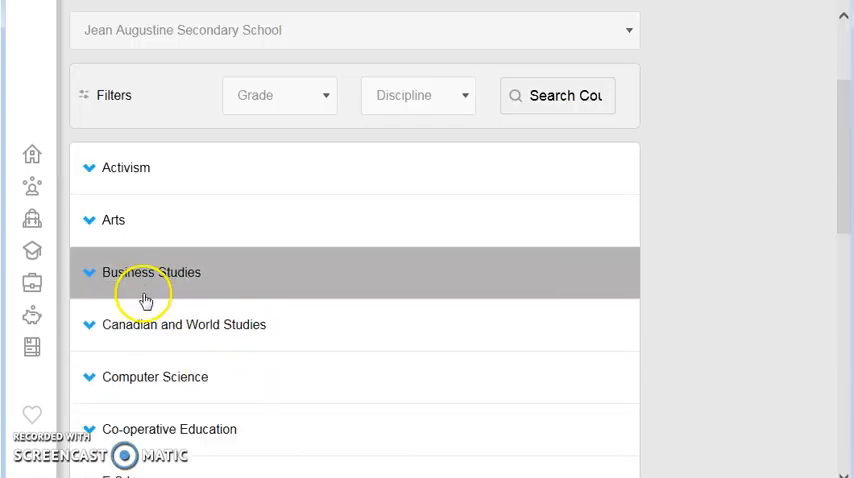
left_click(152, 272)
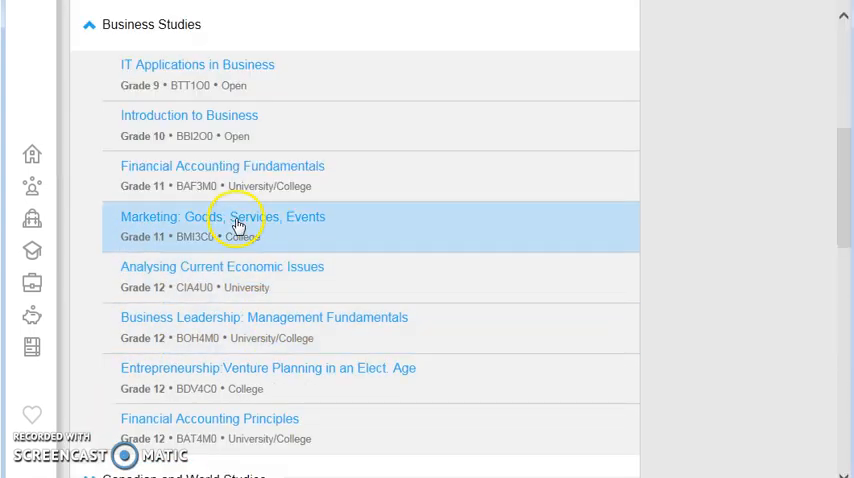
left_click(222, 216)
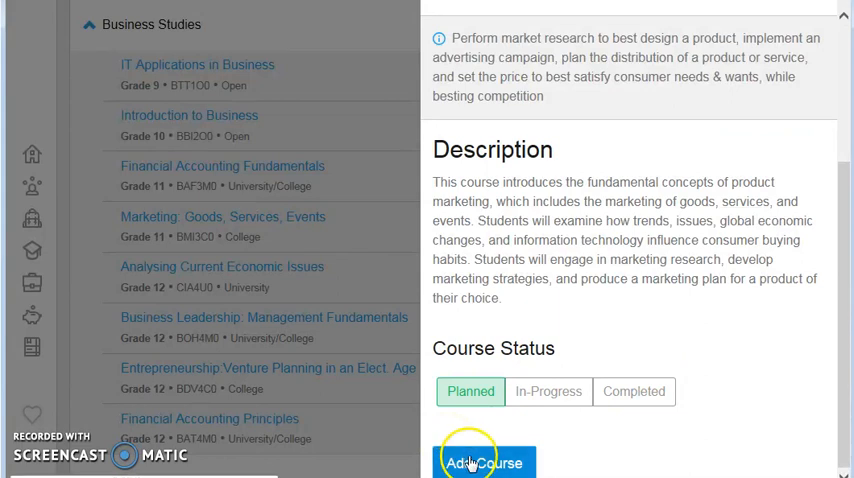
left_click(485, 461)
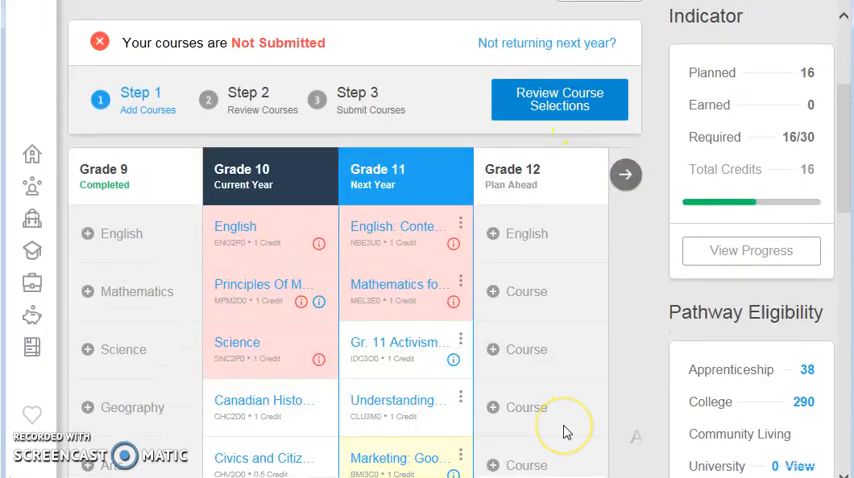
Review the updated selections, accept the alert, and submit them to the counsellor.
scroll("up", 3)
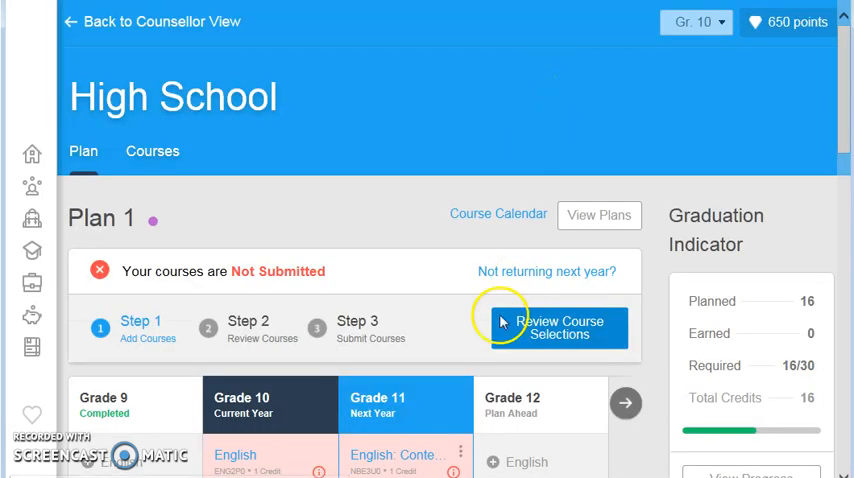
left_click(560, 327)
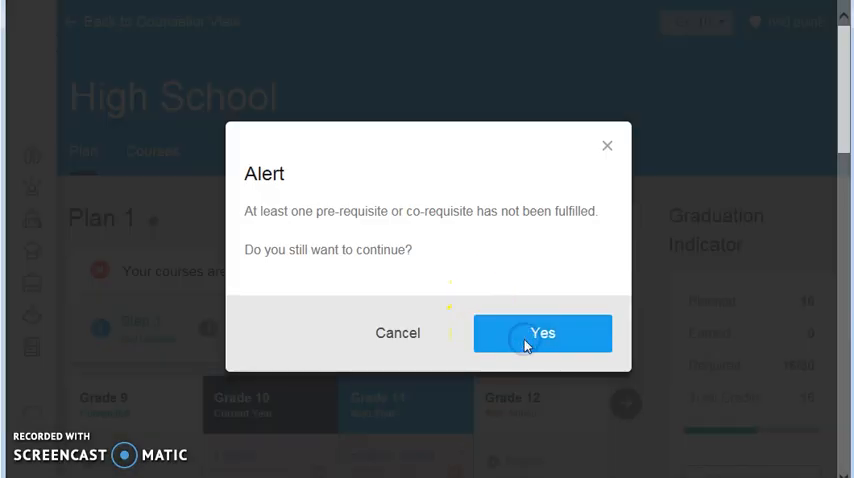
left_click(543, 332)
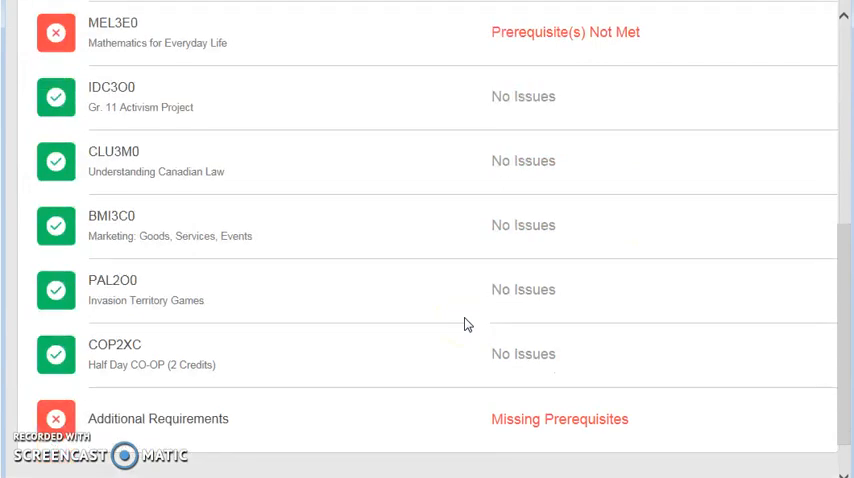
scroll("up", 3)
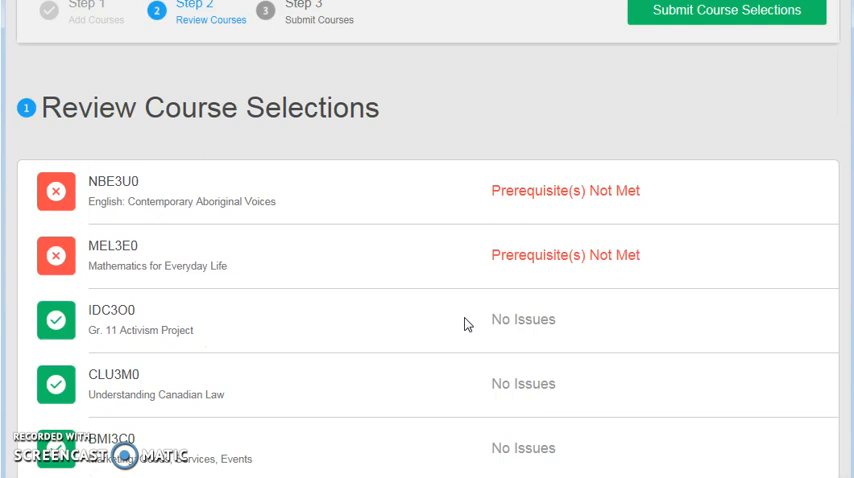
scroll("up", 3)
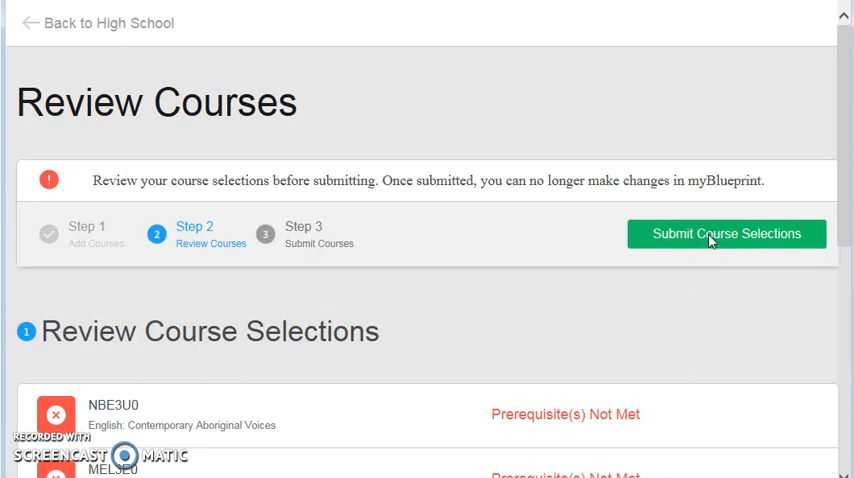
left_click(726, 233)
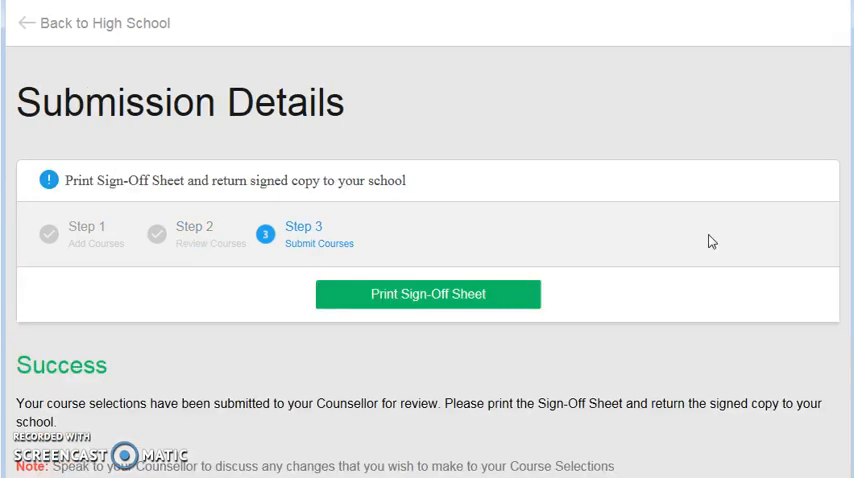
mouse_move(162, 393)
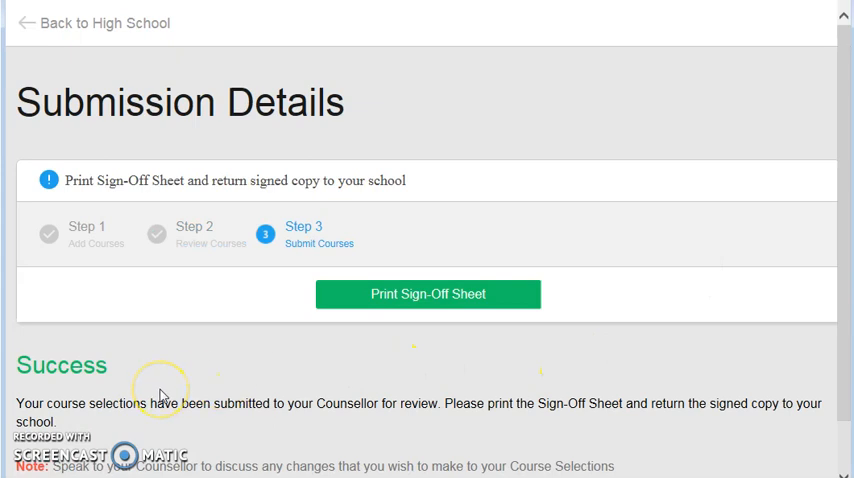